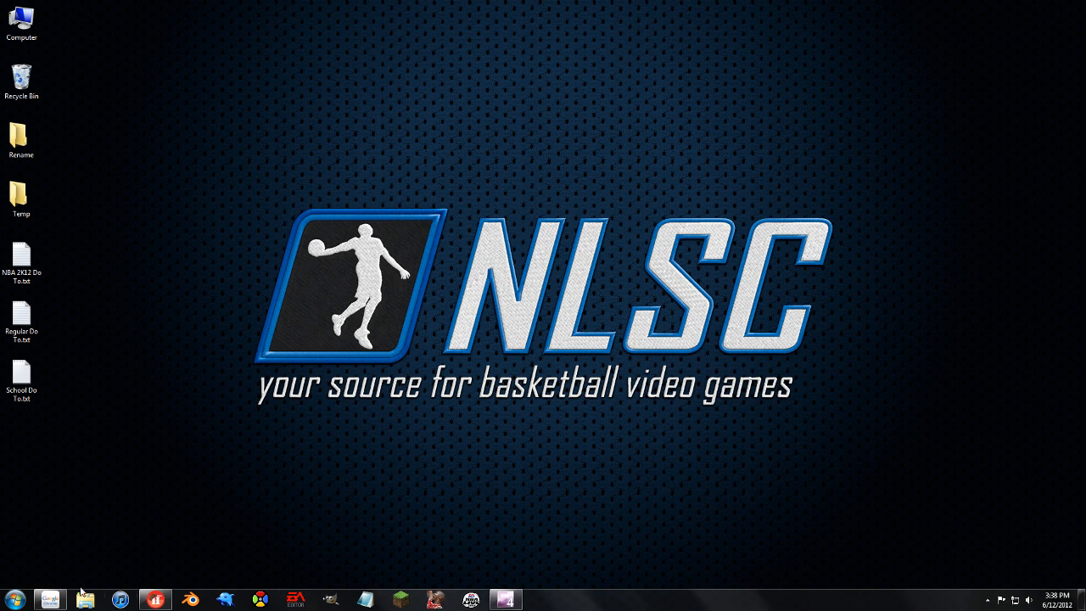
{"action": "mouse_move", "coordinate": [50, 601]}
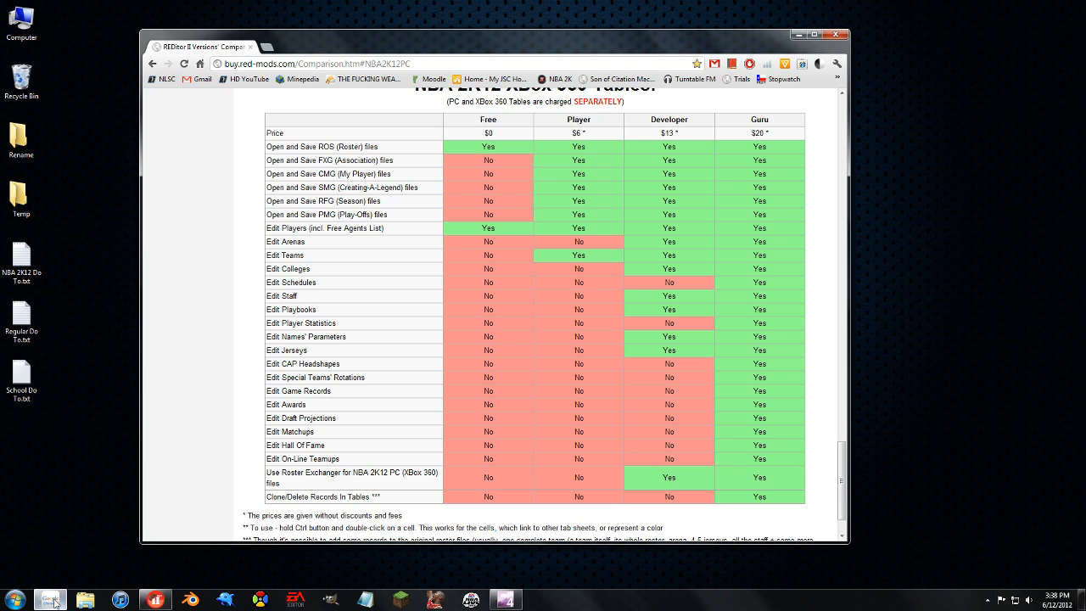
{"action": "mouse_move", "coordinate": [489, 132]}
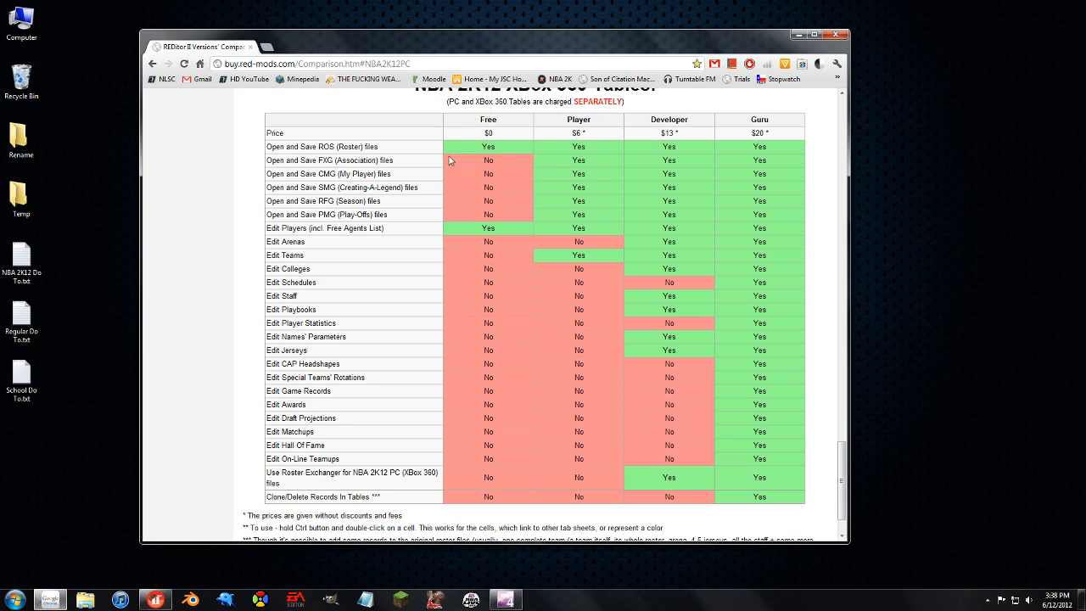
Step: Read through the red-mods.com NBA 2K12 PC editor comparison table and its tier footnotes
{"action": "double_click", "coordinate": [320, 146]}
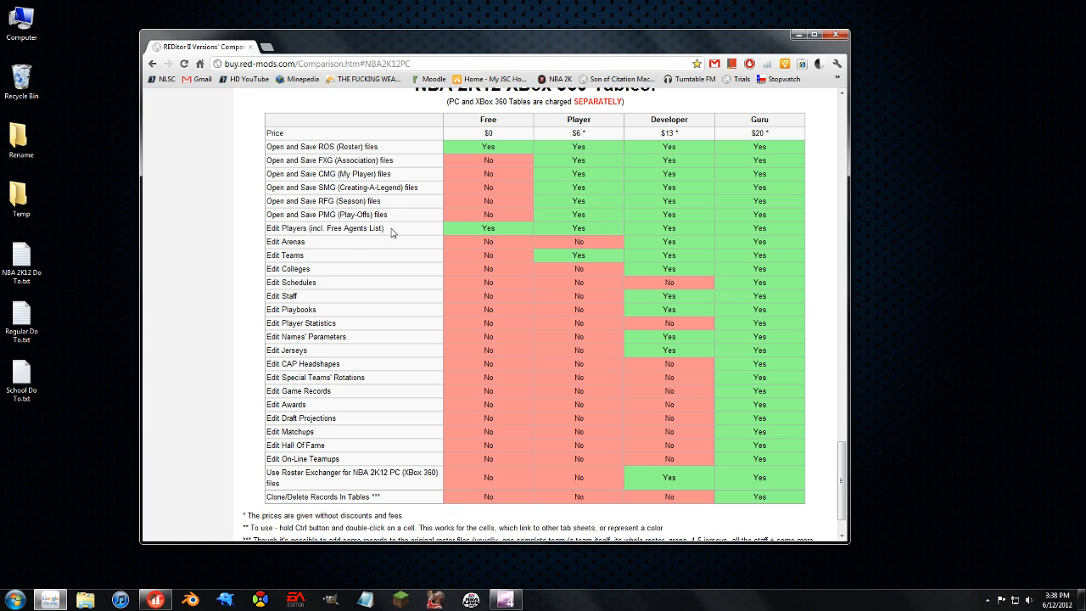
{"action": "mouse_move", "coordinate": [310, 268]}
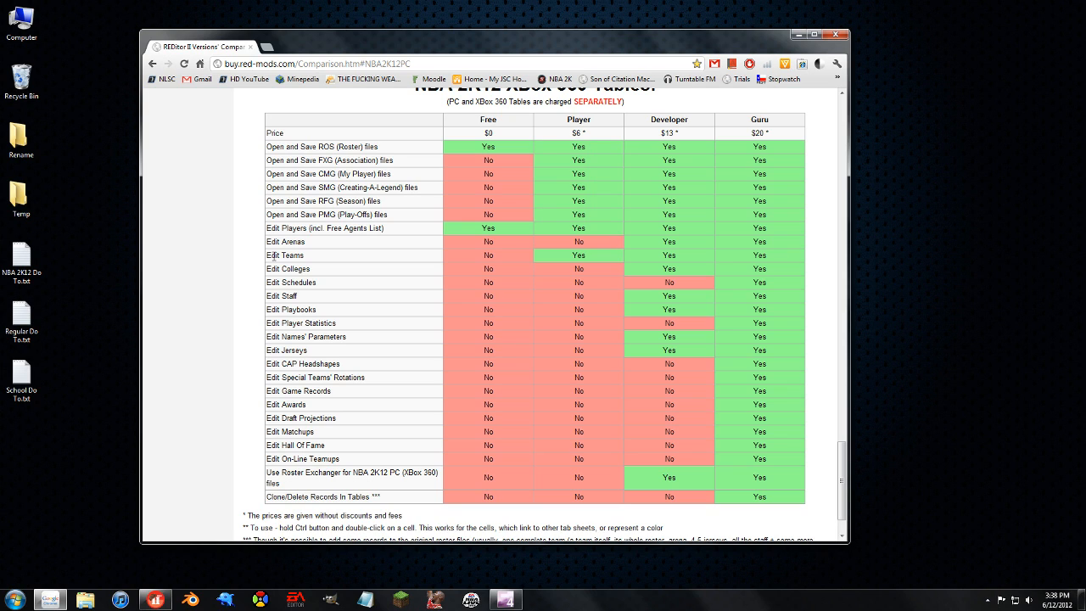
{"action": "mouse_move", "coordinate": [502, 136]}
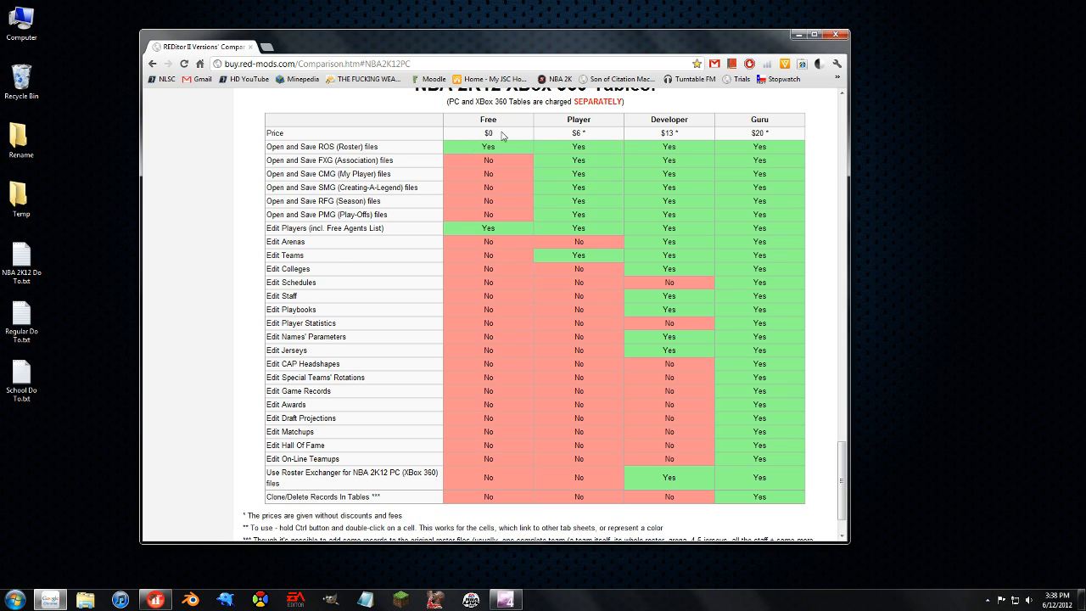
{"action": "mouse_move", "coordinate": [501, 234]}
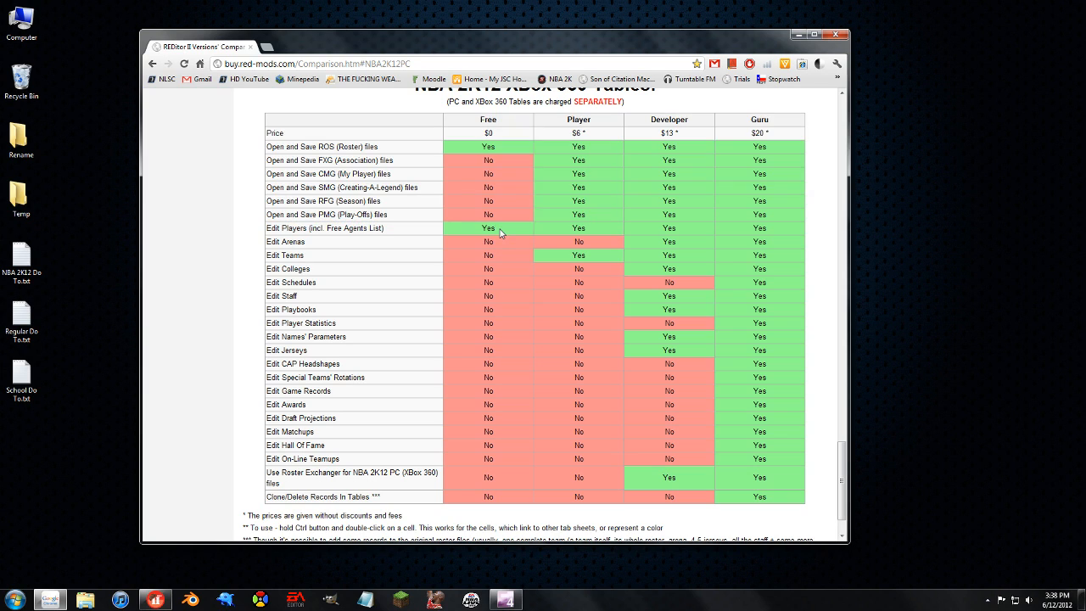
{"action": "mouse_move", "coordinate": [743, 119]}
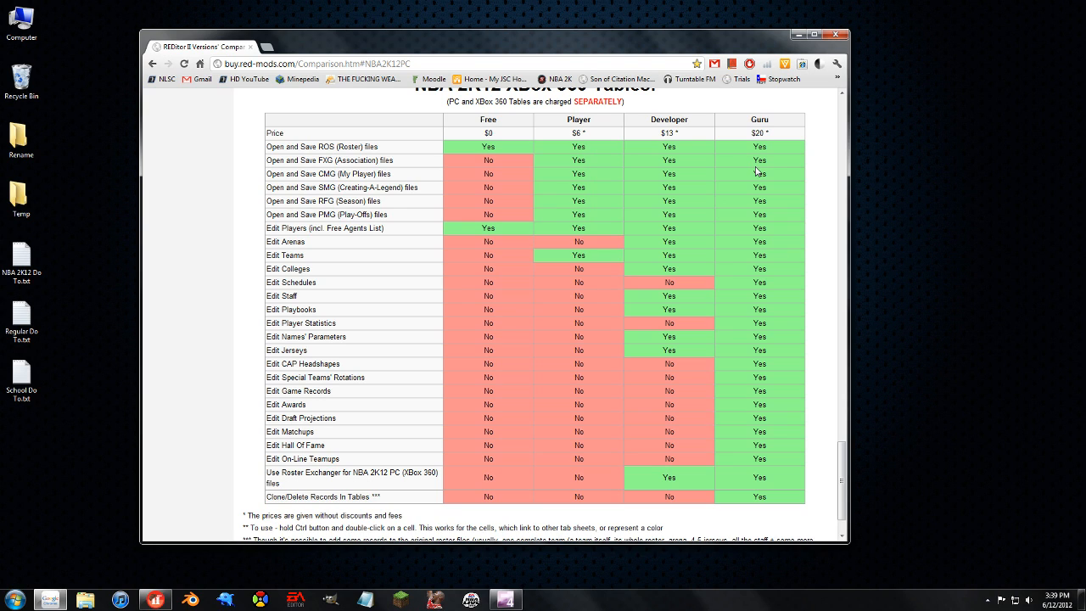
{"action": "mouse_move", "coordinate": [632, 173]}
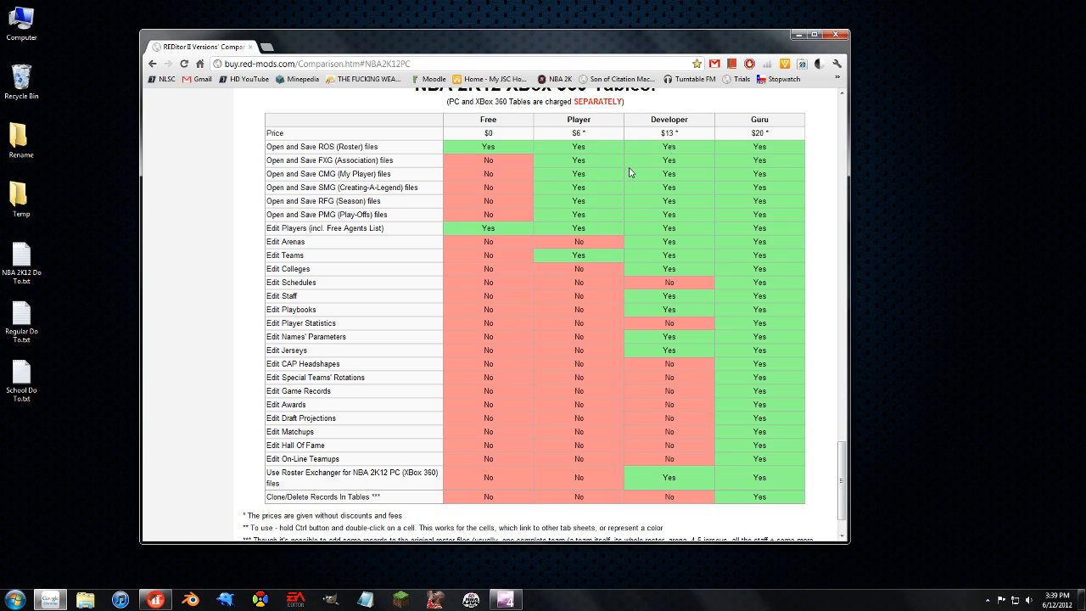
{"action": "mouse_move", "coordinate": [757, 190]}
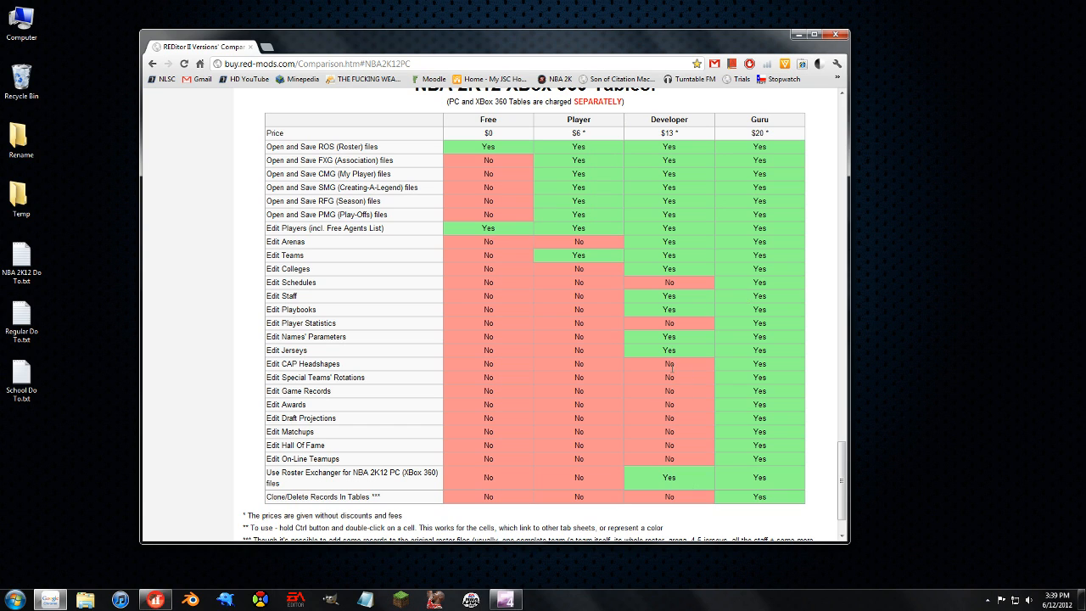
{"action": "scroll", "scroll_direction": "down", "scroll_amount": 3}
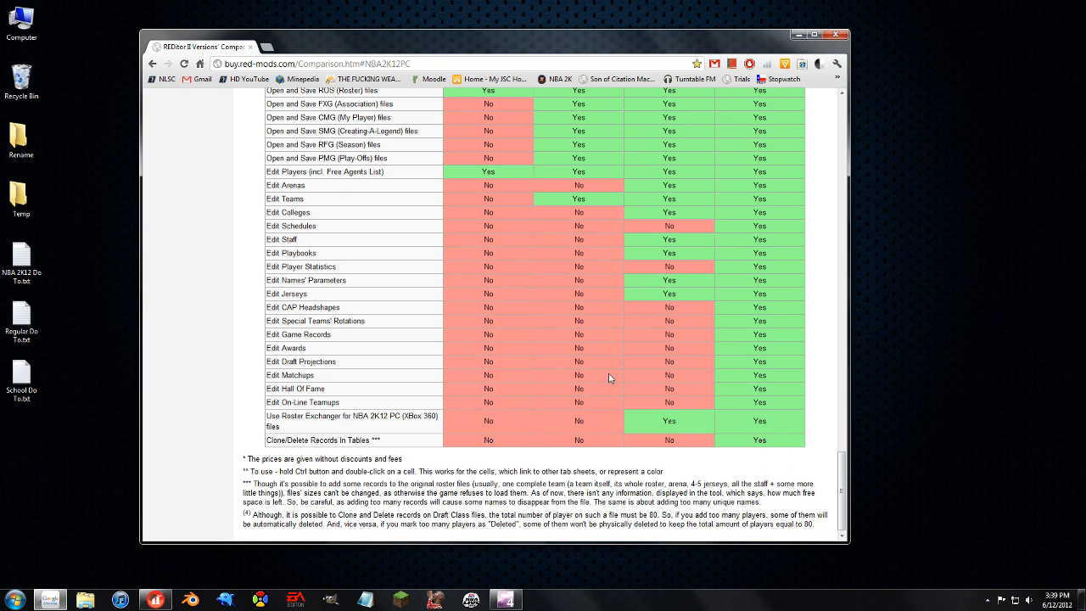
{"action": "scroll", "scroll_direction": "up", "scroll_amount": 3}
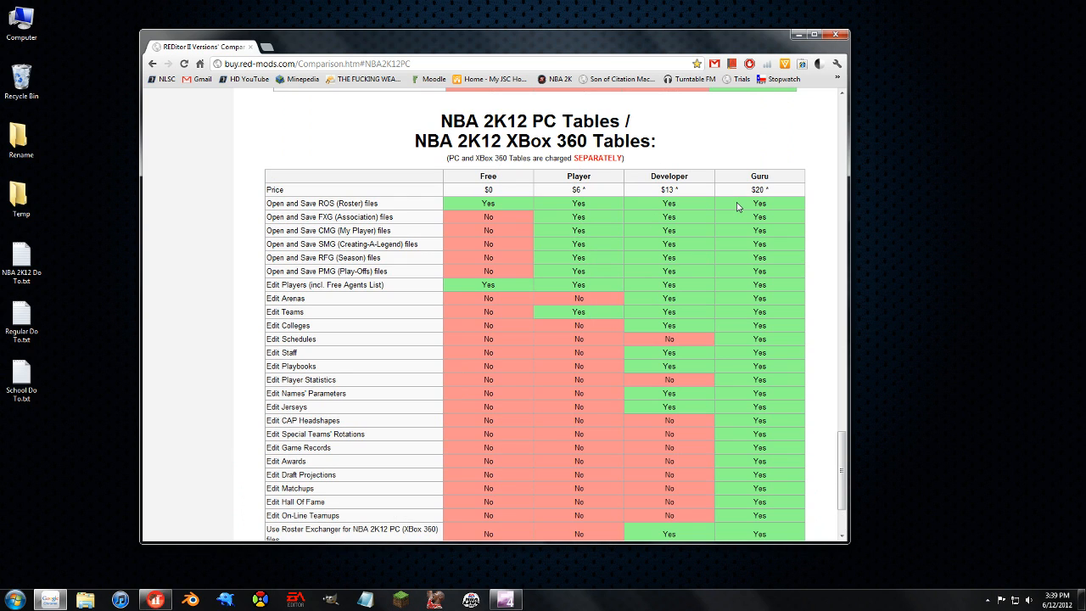
{"action": "mouse_move", "coordinate": [652, 262]}
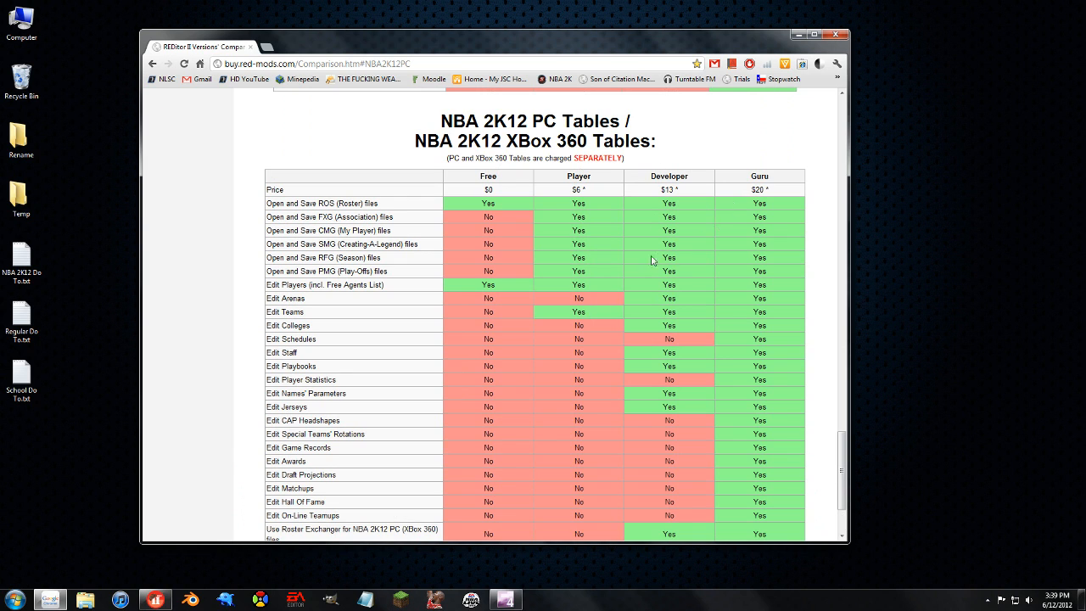
{"action": "scroll", "scroll_direction": "down", "scroll_amount": 3}
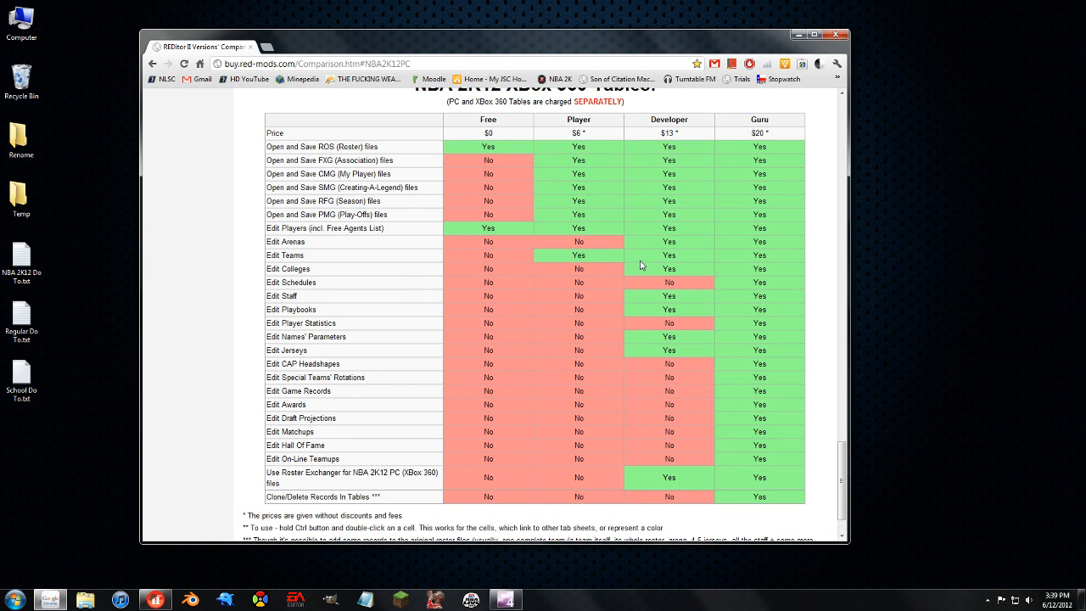
{"action": "mouse_move", "coordinate": [421, 238]}
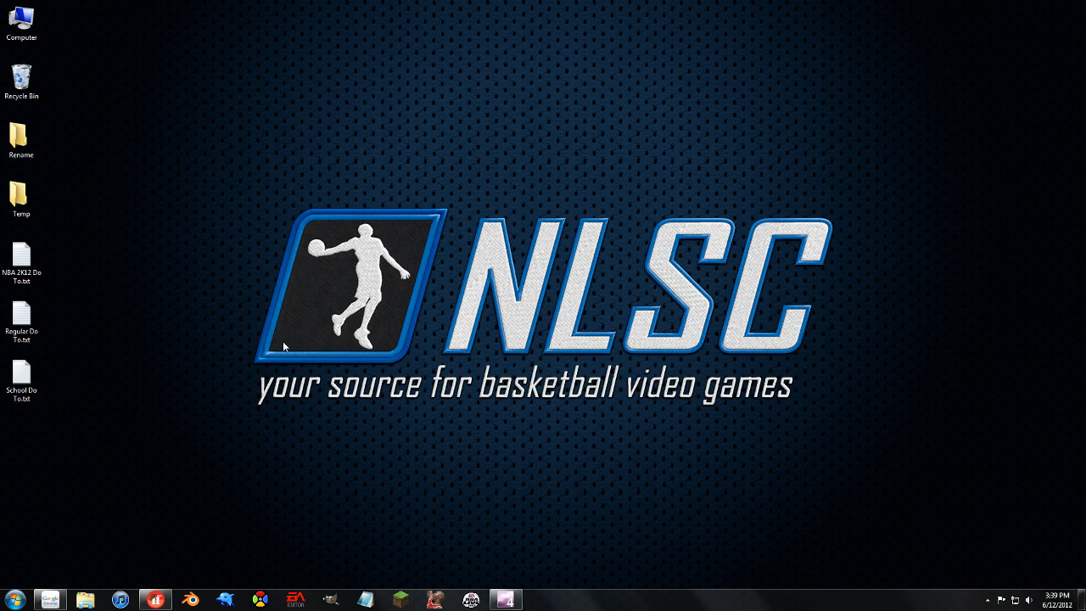
Step: Restore RED MC Editor and view Jodie Meeks' Bio details with the Player Type list shown
{"action": "left_click", "coordinate": [156, 601]}
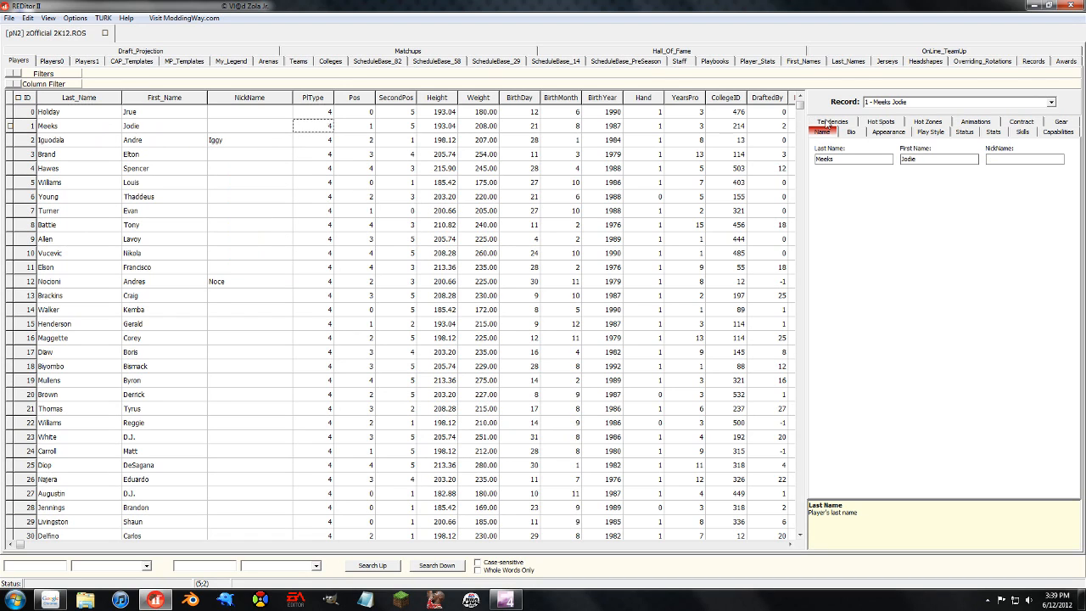
{"action": "left_click", "coordinate": [845, 121]}
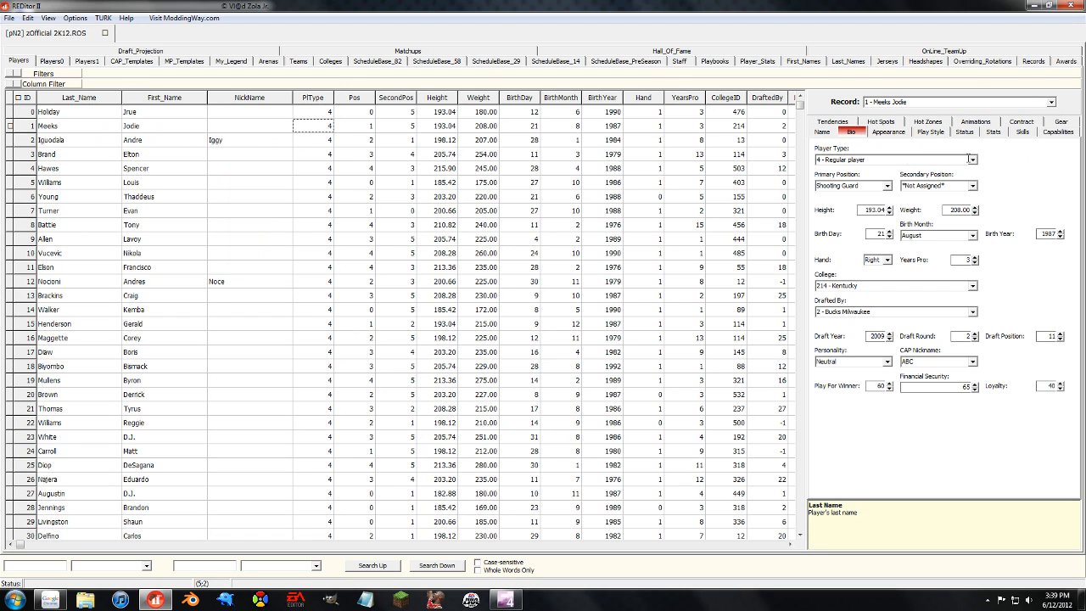
{"action": "left_click", "coordinate": [974, 160]}
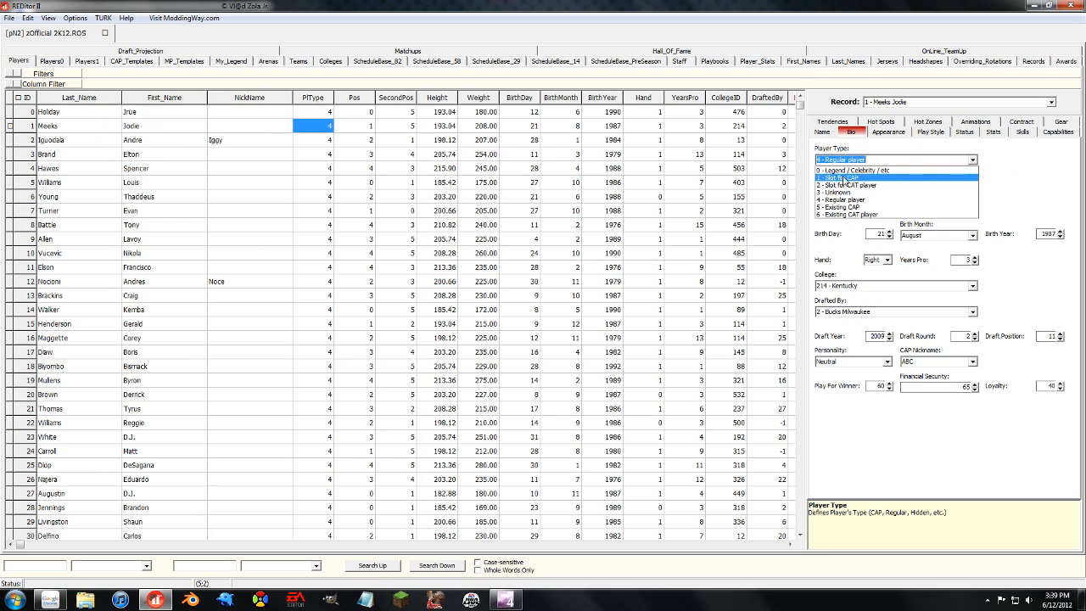
{"action": "mouse_move", "coordinate": [882, 182]}
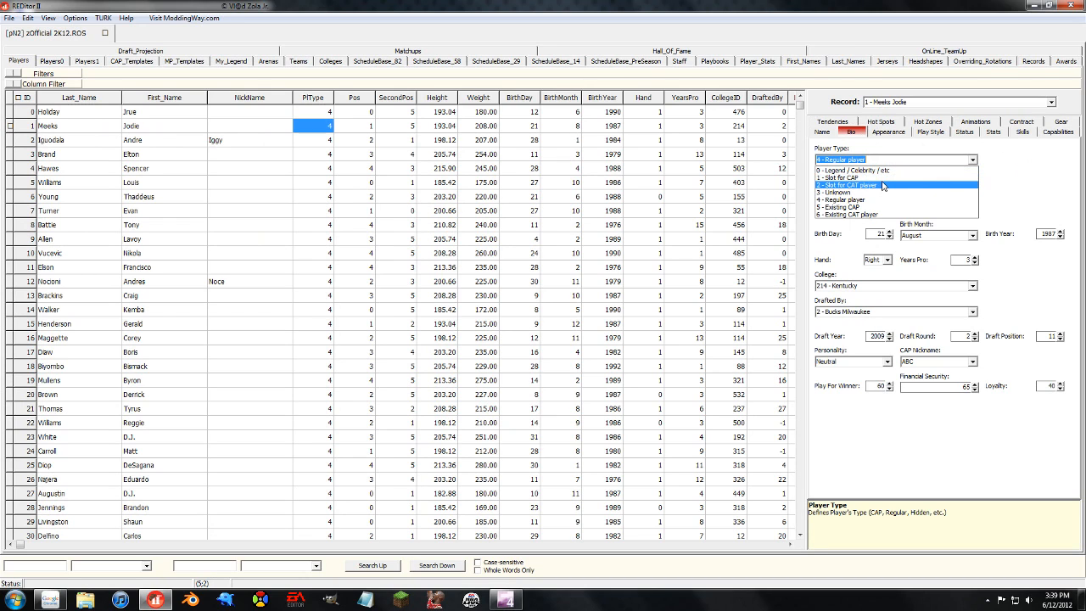
{"action": "mouse_move", "coordinate": [857, 205]}
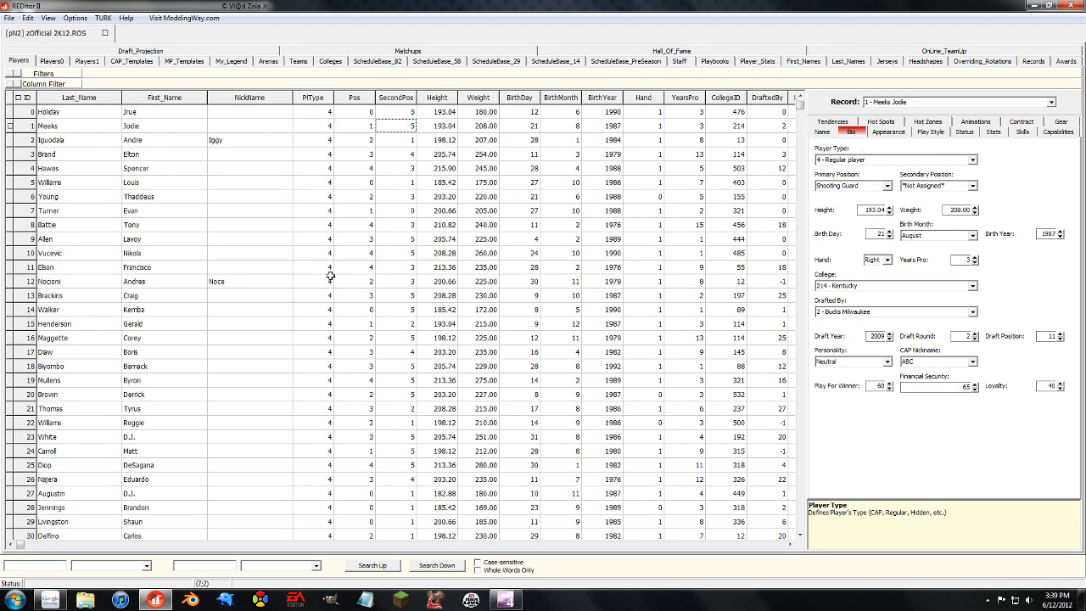
{"action": "mouse_move", "coordinate": [363, 404]}
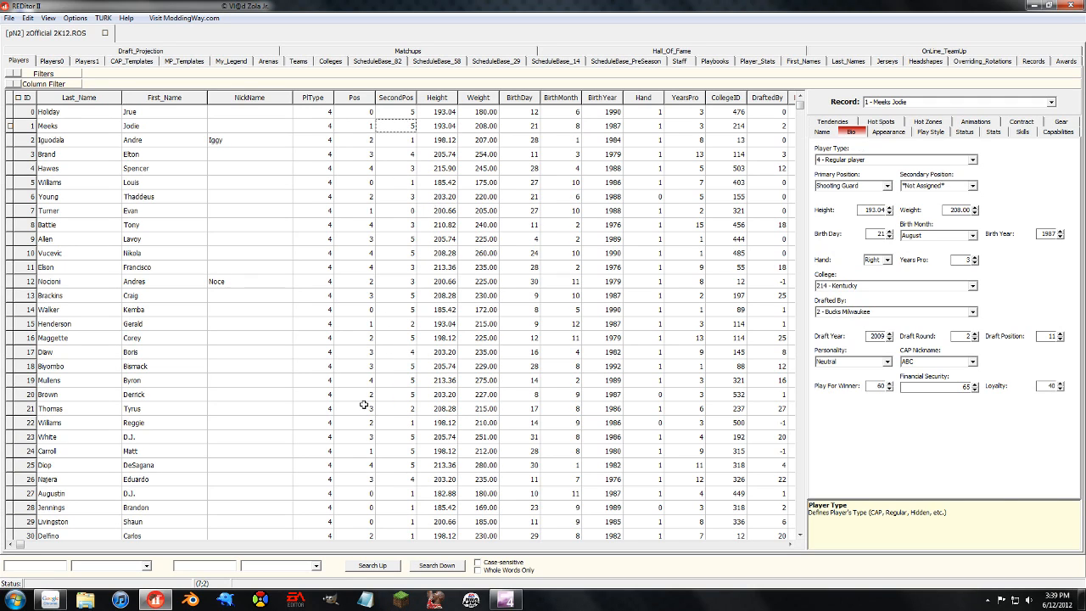
{"action": "mouse_move", "coordinate": [308, 465]}
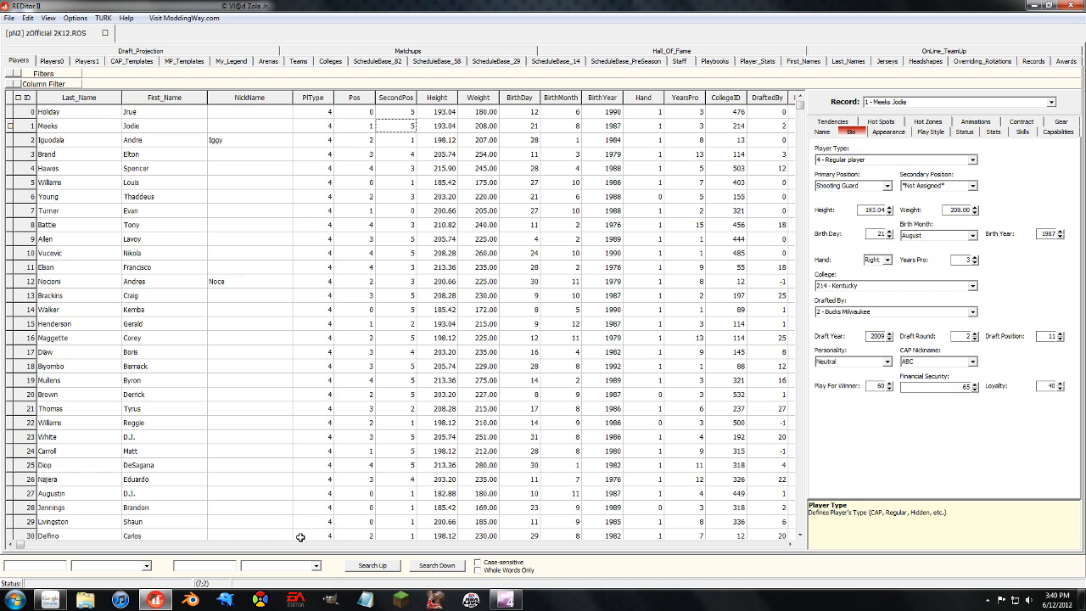
{"action": "scroll", "scroll_direction": "right", "scroll_amount": 3}
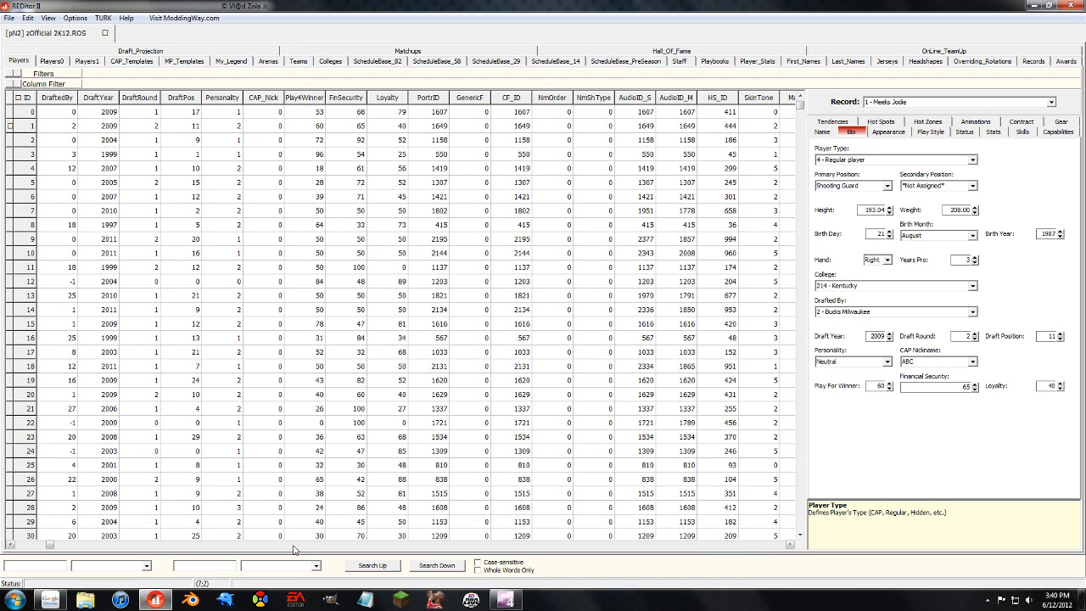
{"action": "scroll", "scroll_direction": "right", "scroll_amount": 3}
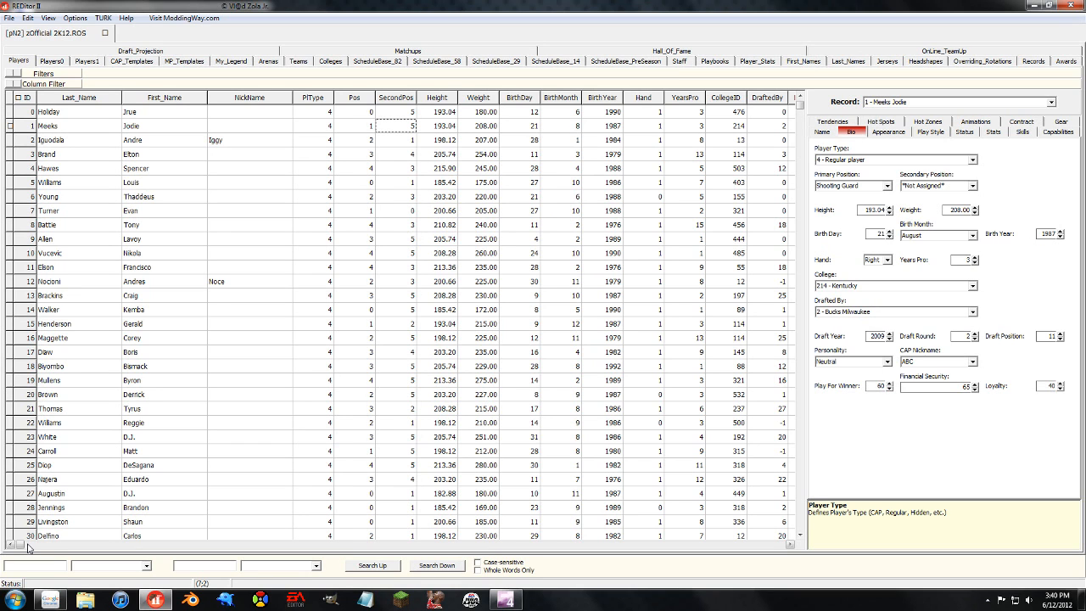
{"action": "scroll", "scroll_direction": "right", "scroll_amount": 3}
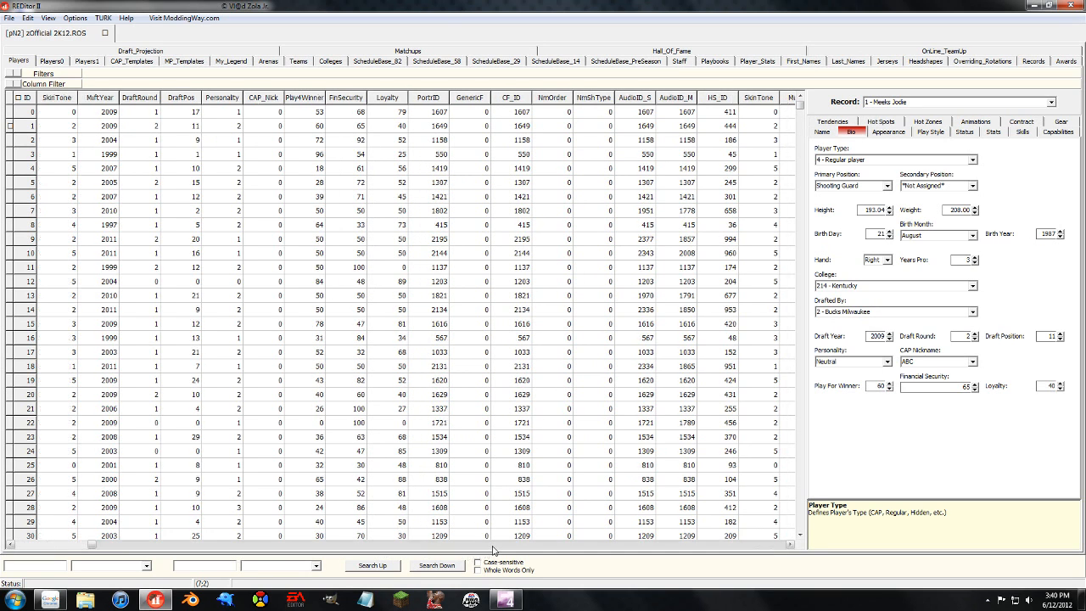
{"action": "scroll", "scroll_direction": "right", "scroll_amount": 3}
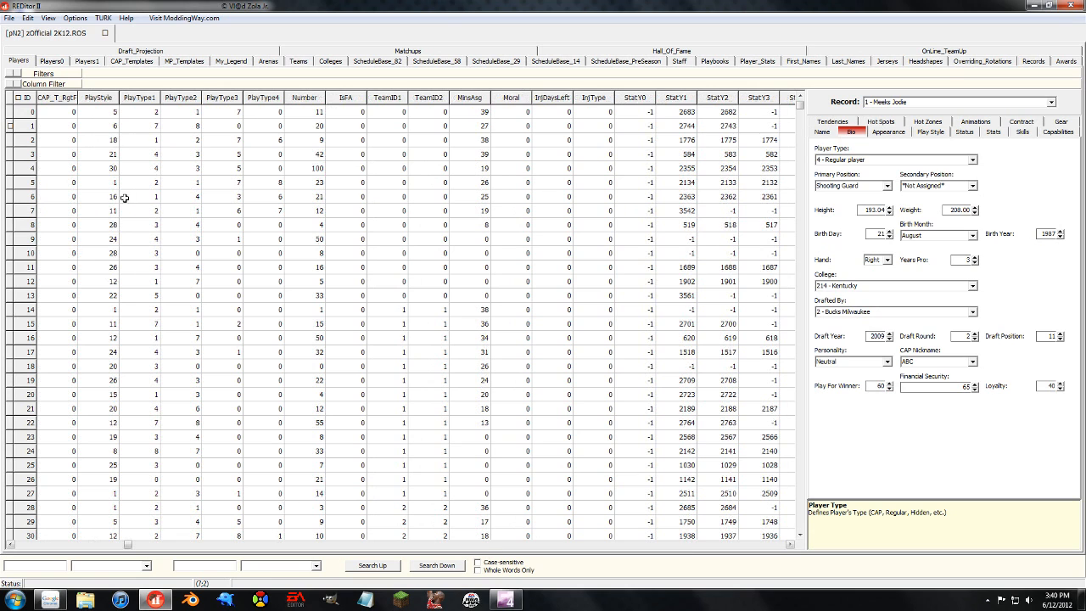
{"action": "left_click", "coordinate": [634, 492]}
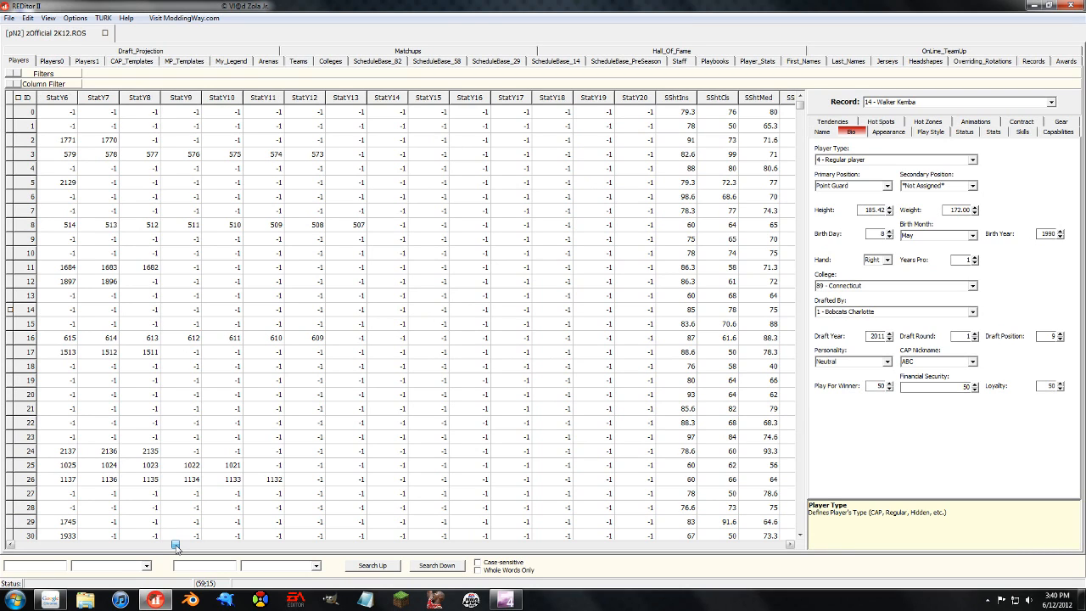
{"action": "scroll", "scroll_direction": "right", "scroll_amount": 3}
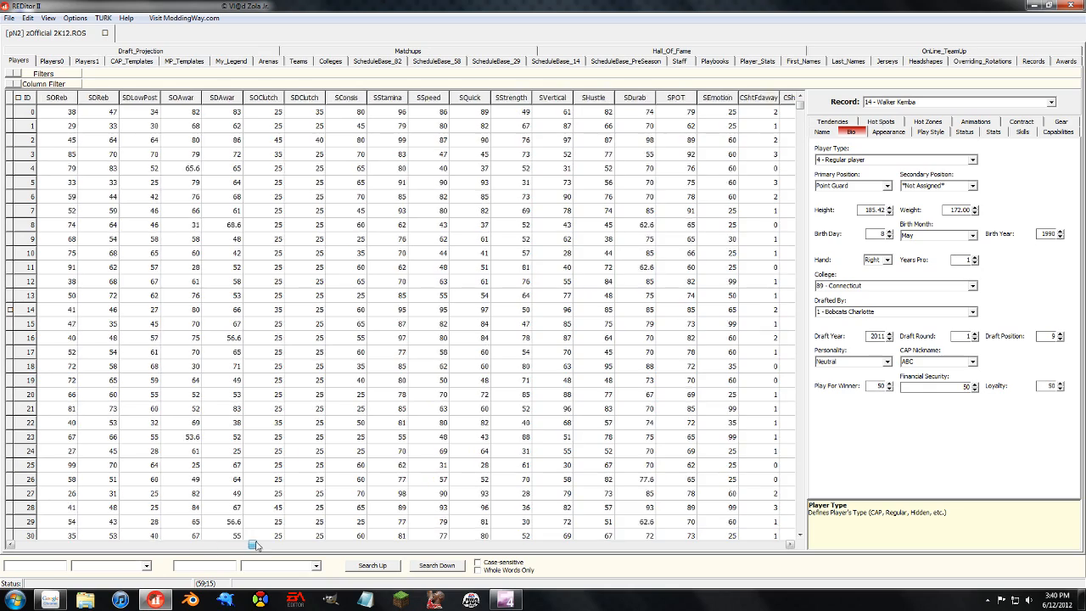
{"action": "scroll", "scroll_direction": "right", "scroll_amount": 3}
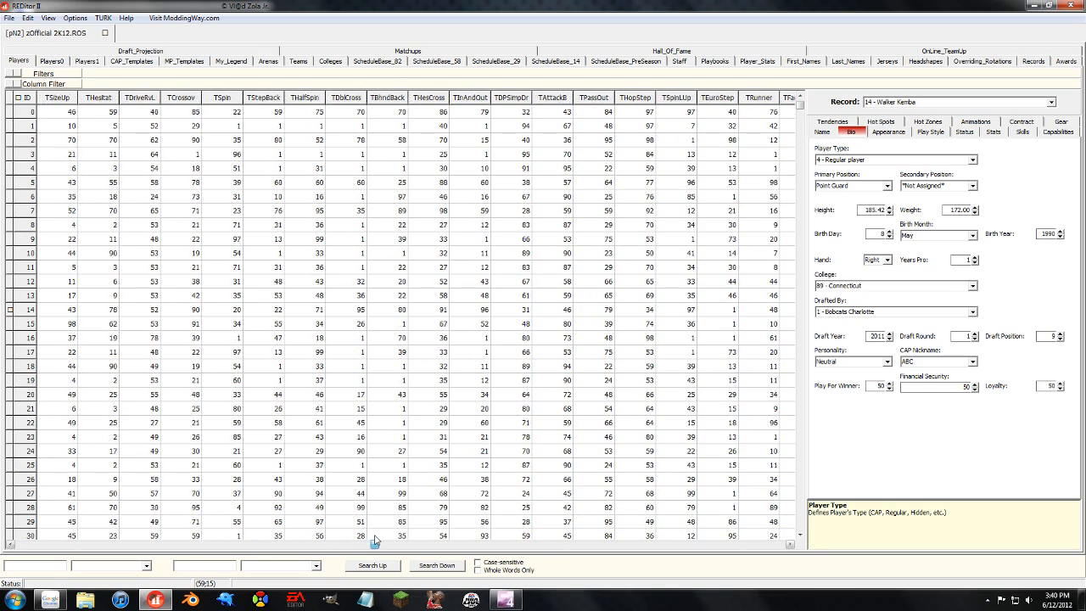
{"action": "scroll", "scroll_direction": "right", "scroll_amount": 3}
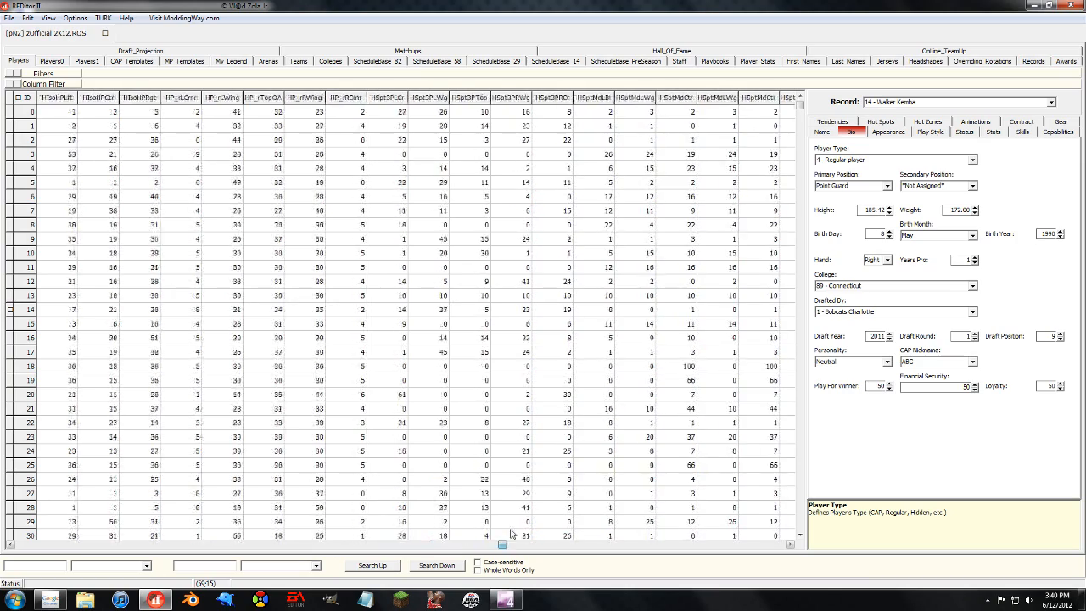
{"action": "scroll", "scroll_direction": "right", "scroll_amount": 3}
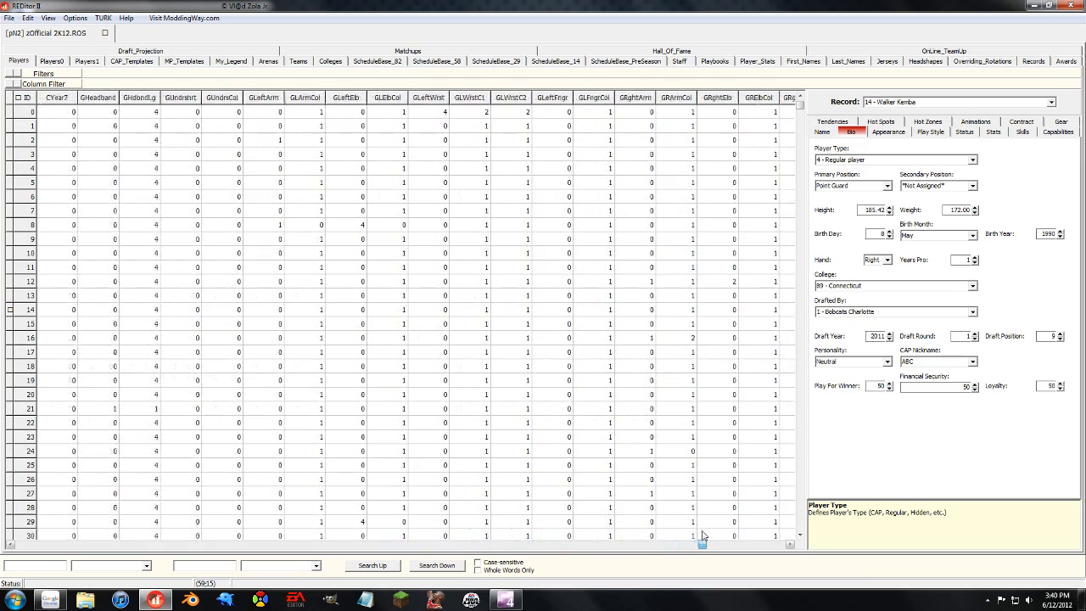
{"action": "scroll", "scroll_direction": "right", "scroll_amount": 3}
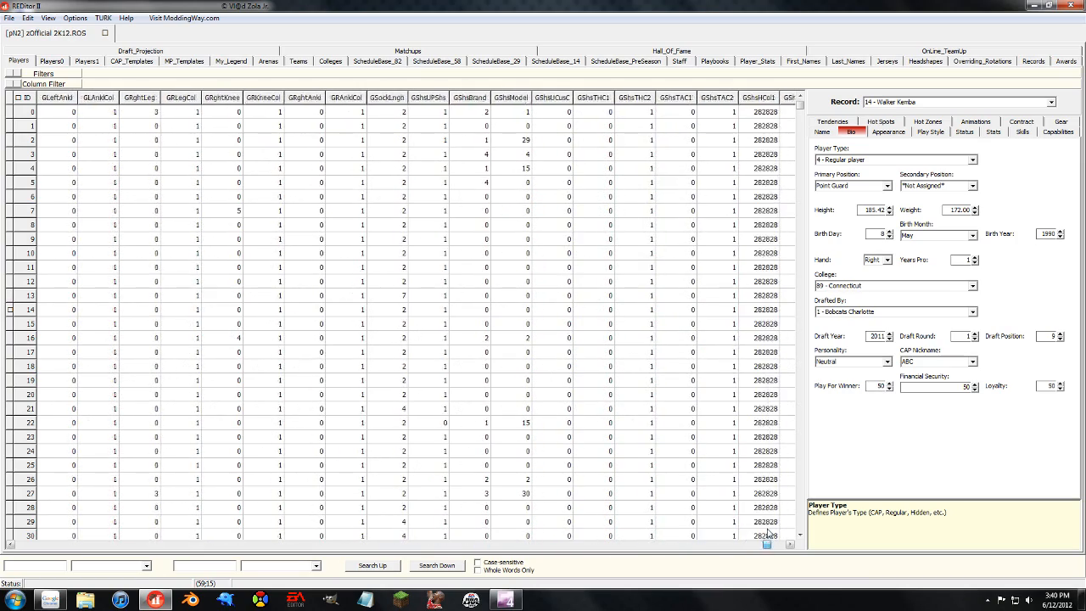
{"action": "scroll", "scroll_direction": "right", "scroll_amount": 3}
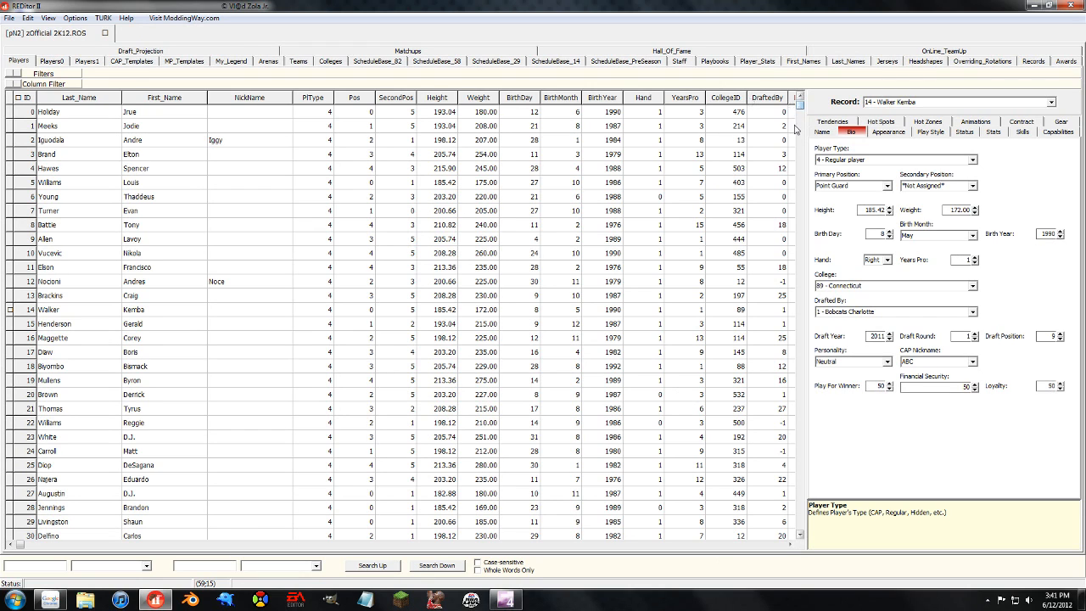
Step: Reach created player row 1457 and its GenericF and CF_ID columns in the Players grid
{"action": "scroll", "scroll_direction": "down", "scroll_amount": 3}
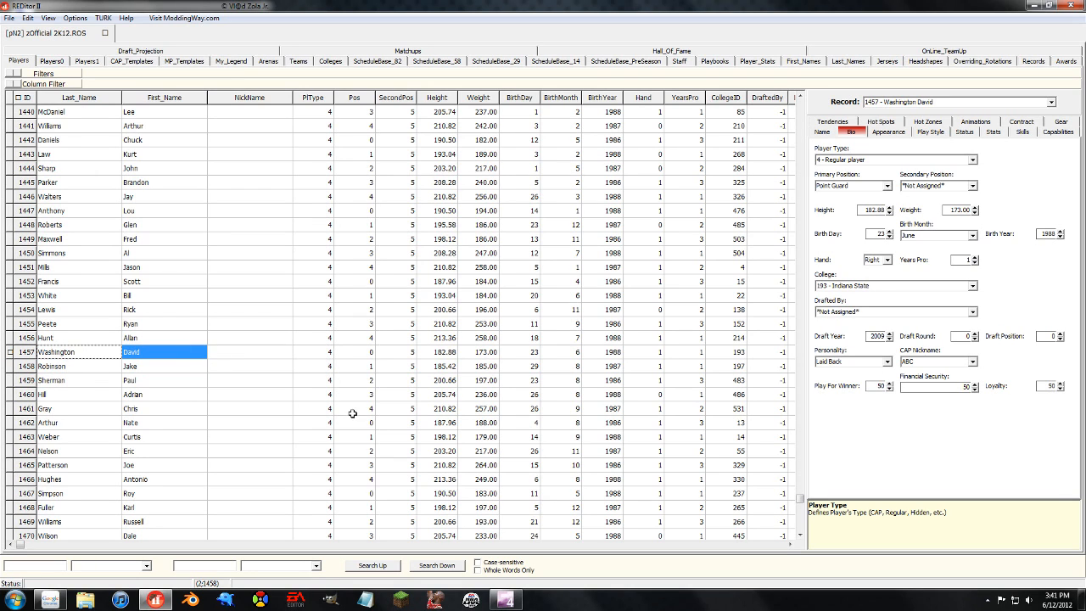
{"action": "mouse_move", "coordinate": [465, 150]}
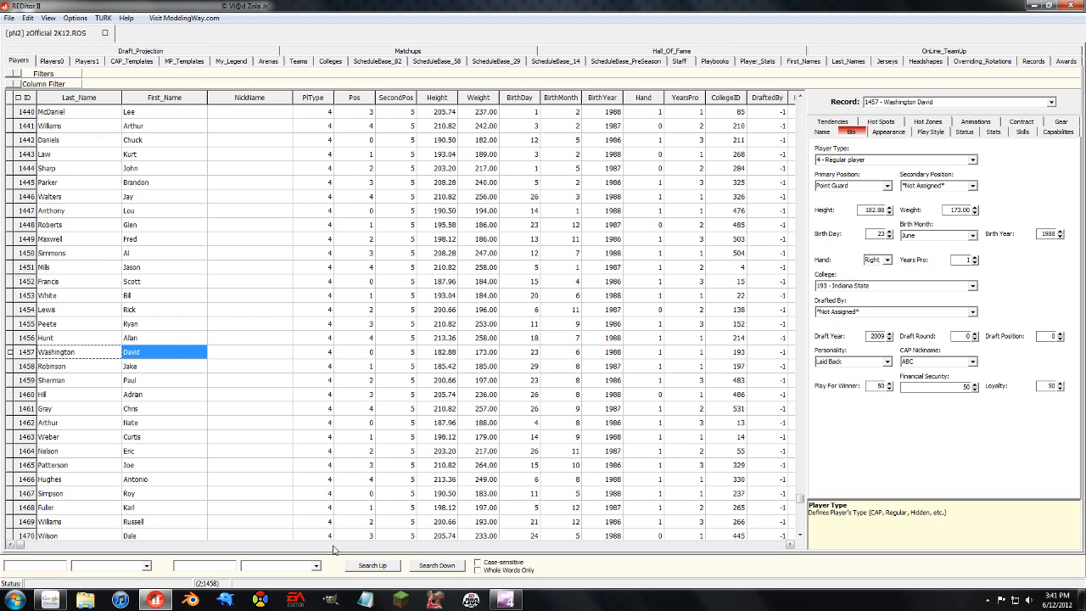
{"action": "scroll", "scroll_direction": "right", "scroll_amount": 3}
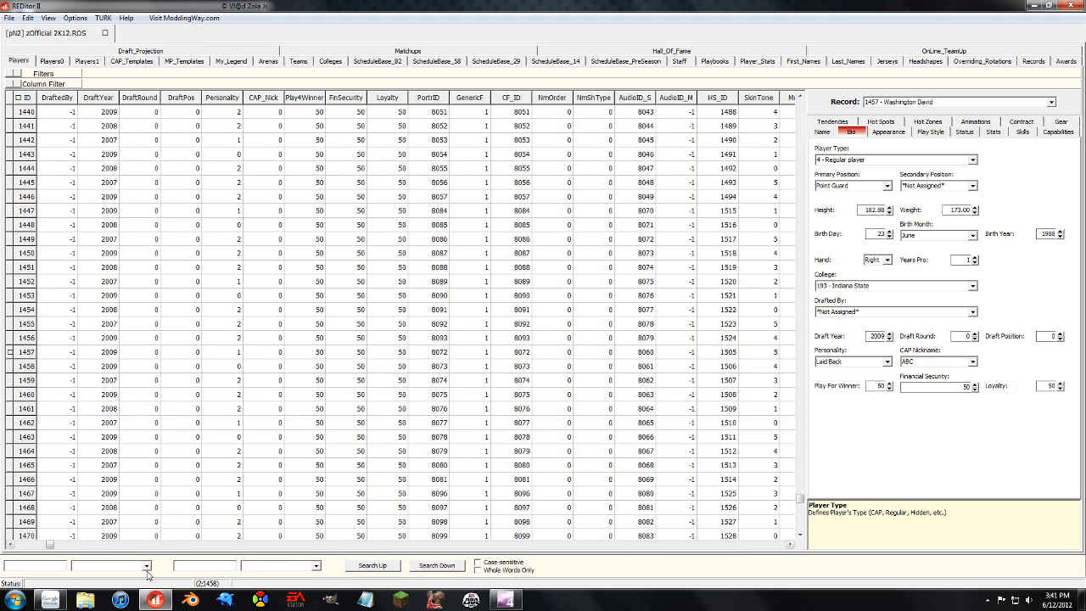
{"action": "mouse_move", "coordinate": [217, 537]}
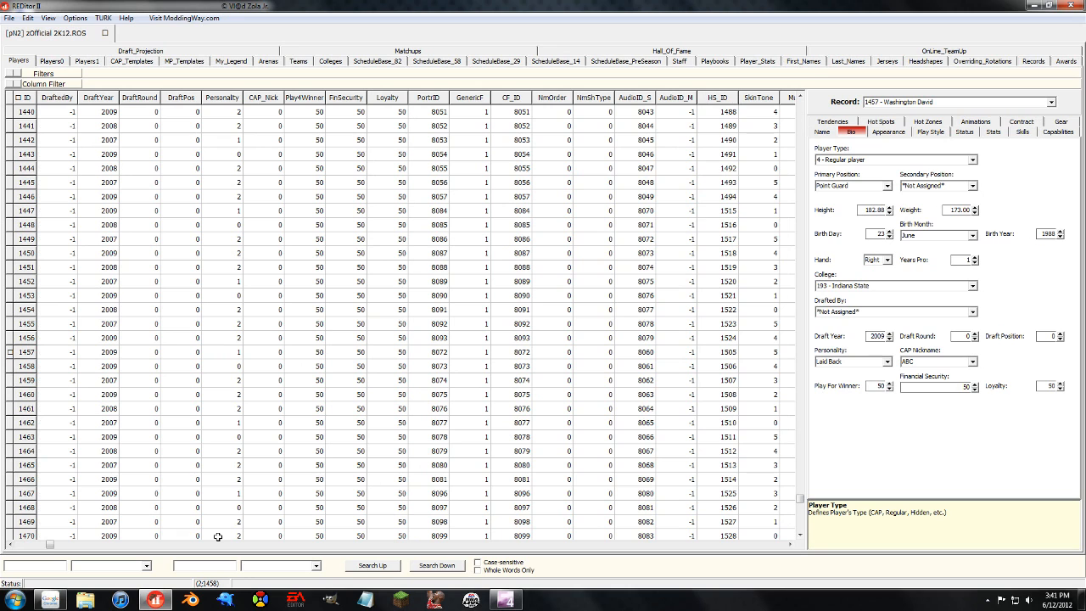
{"action": "right_click", "coordinate": [84, 598]}
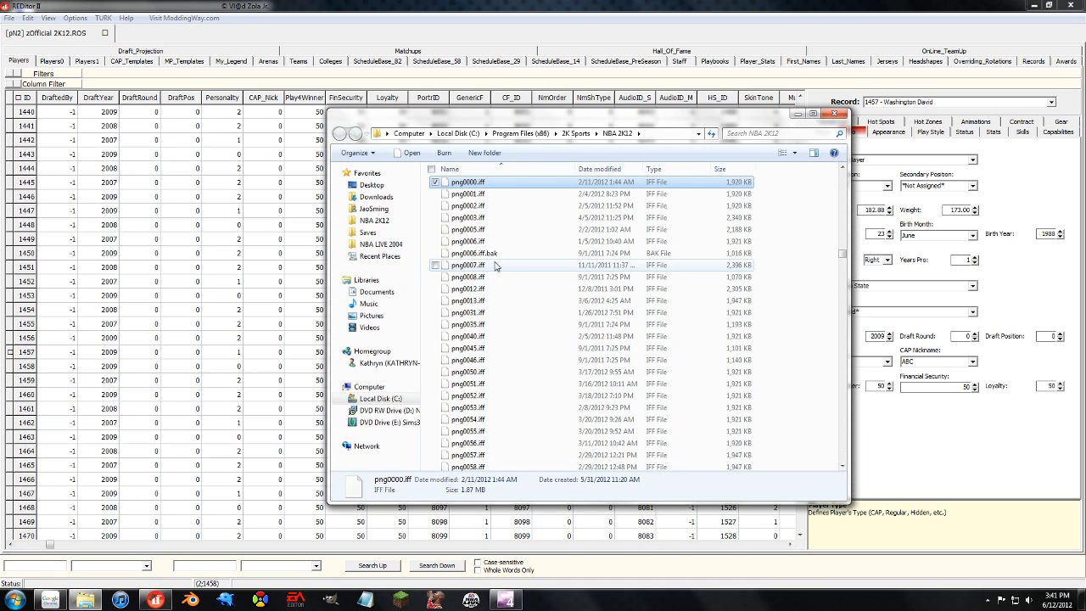
{"action": "left_click", "coordinate": [466, 241]}
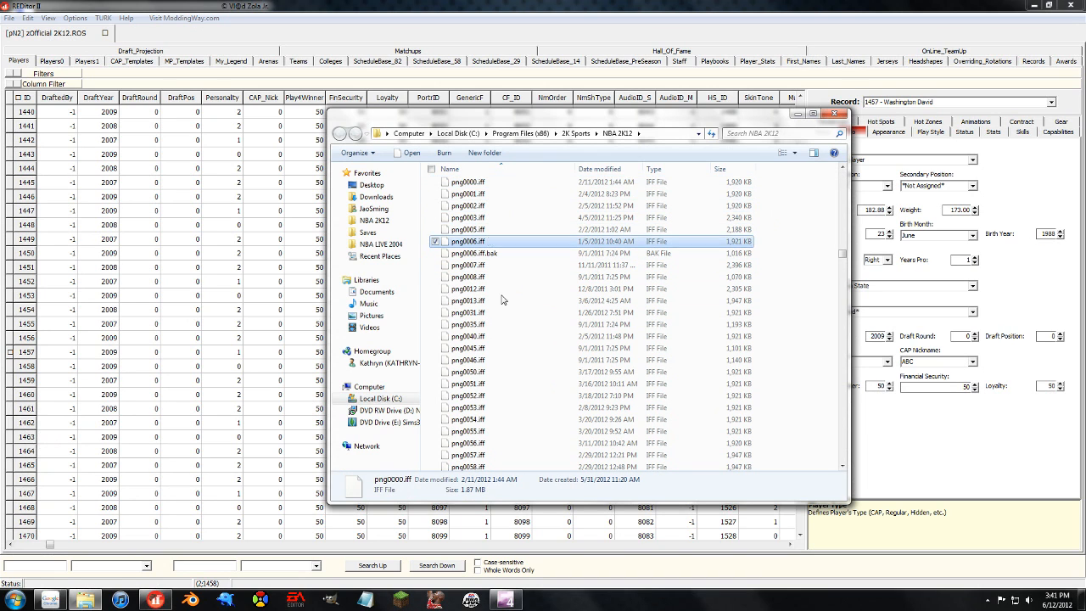
{"action": "scroll", "scroll_direction": "down", "scroll_amount": 3}
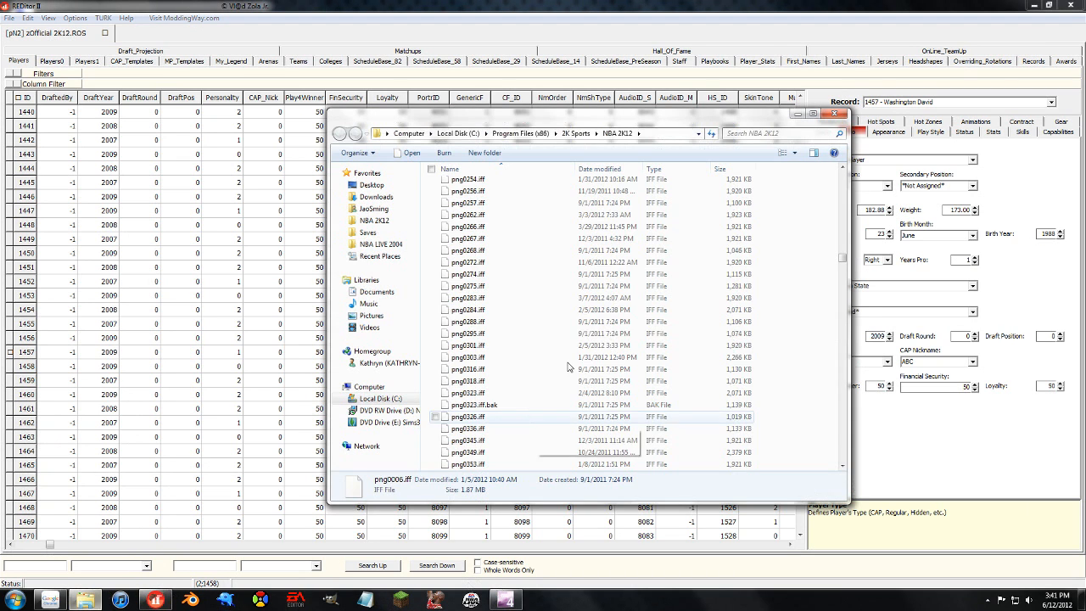
{"action": "scroll", "scroll_direction": "down", "scroll_amount": 3}
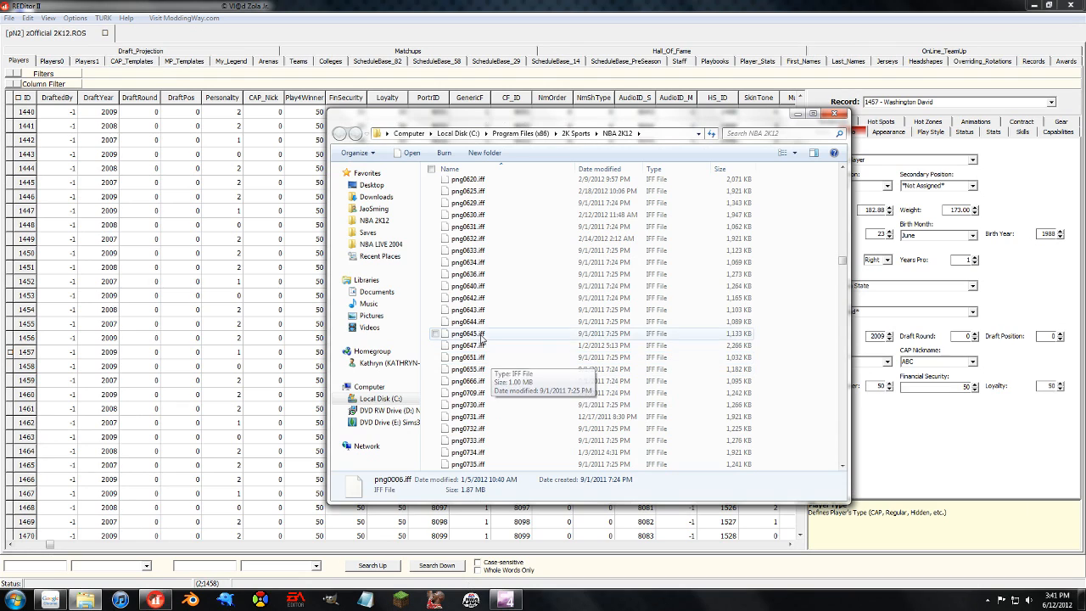
{"action": "left_click", "coordinate": [467, 333]}
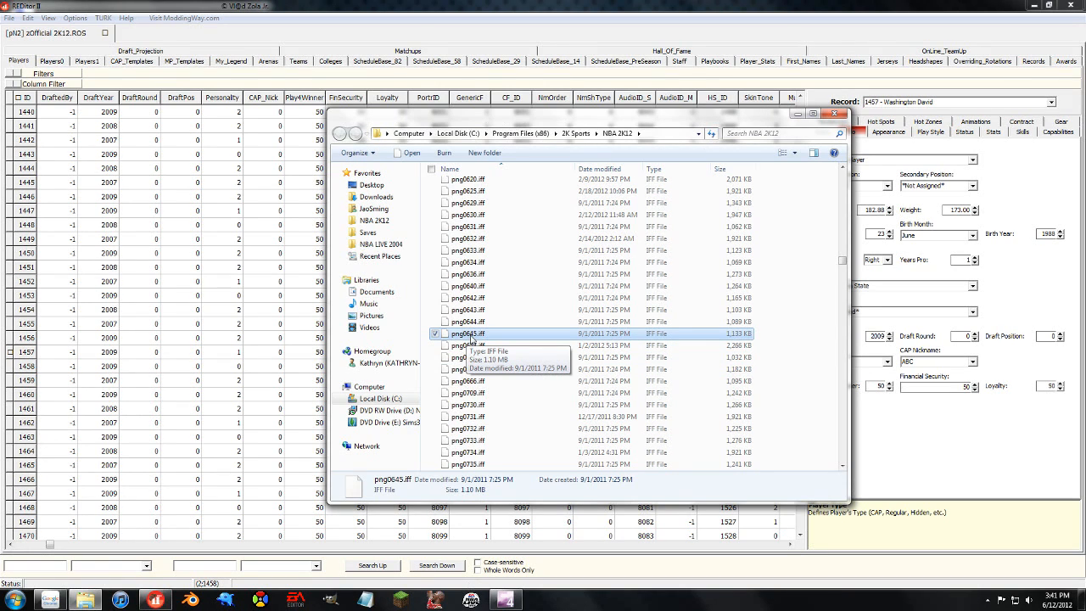
{"action": "left_click", "coordinate": [471, 344]}
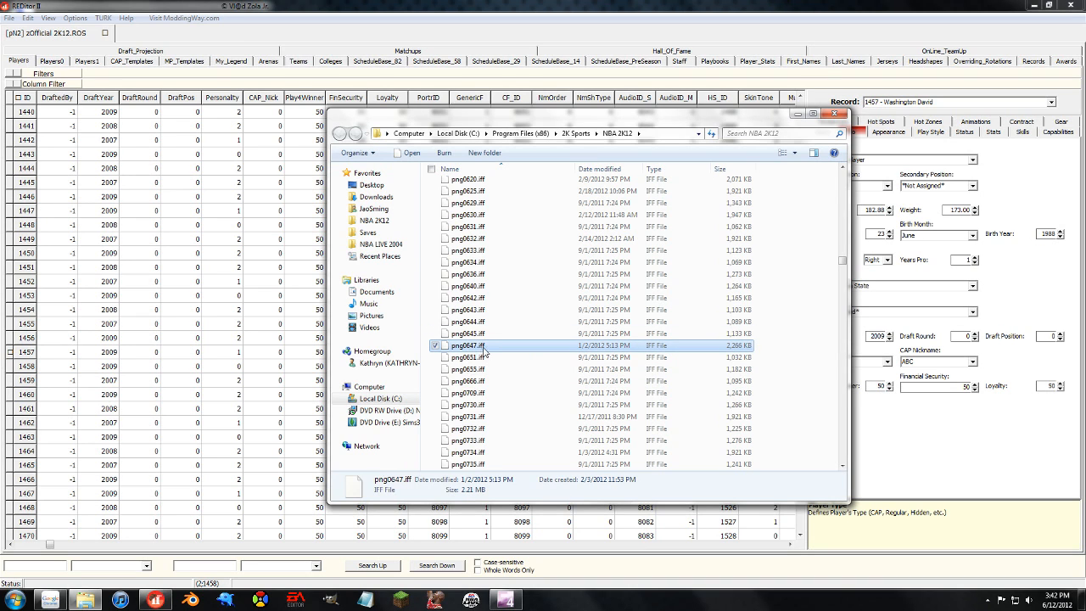
{"action": "left_click", "coordinate": [835, 113]}
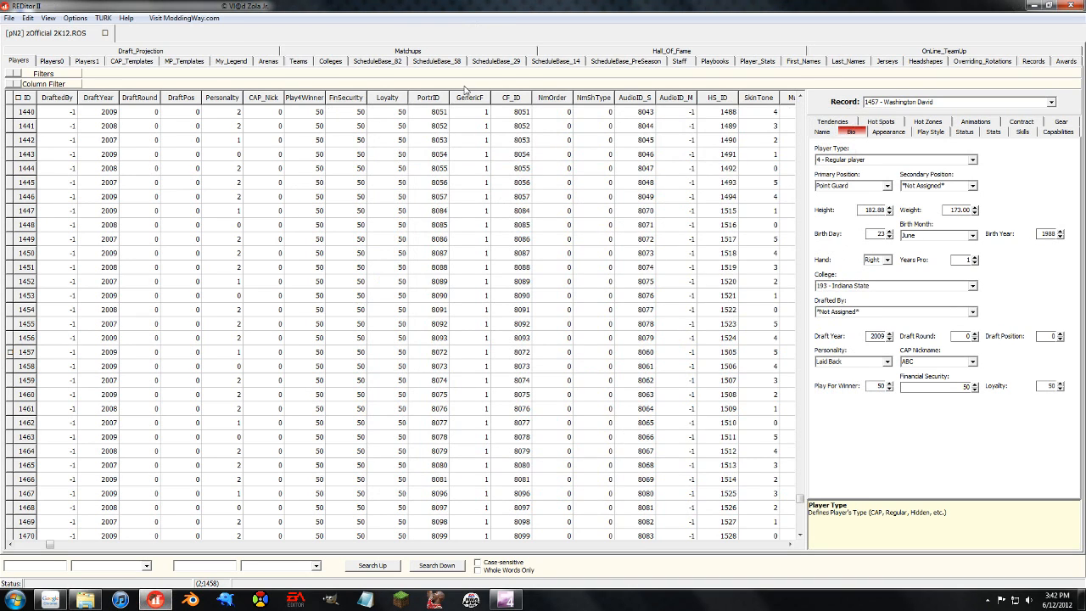
Step: Select row 1457 and change David Washington's GenericF generic-face flag
{"action": "left_click", "coordinate": [486, 351]}
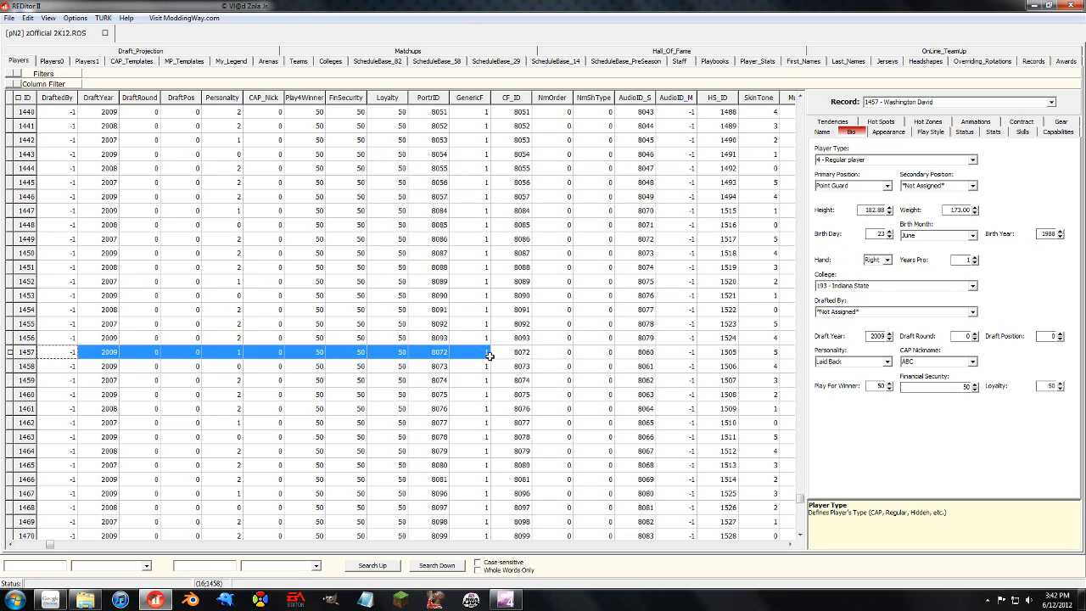
{"action": "left_click", "coordinate": [468, 352]}
{"action": "type", "text": "0"}
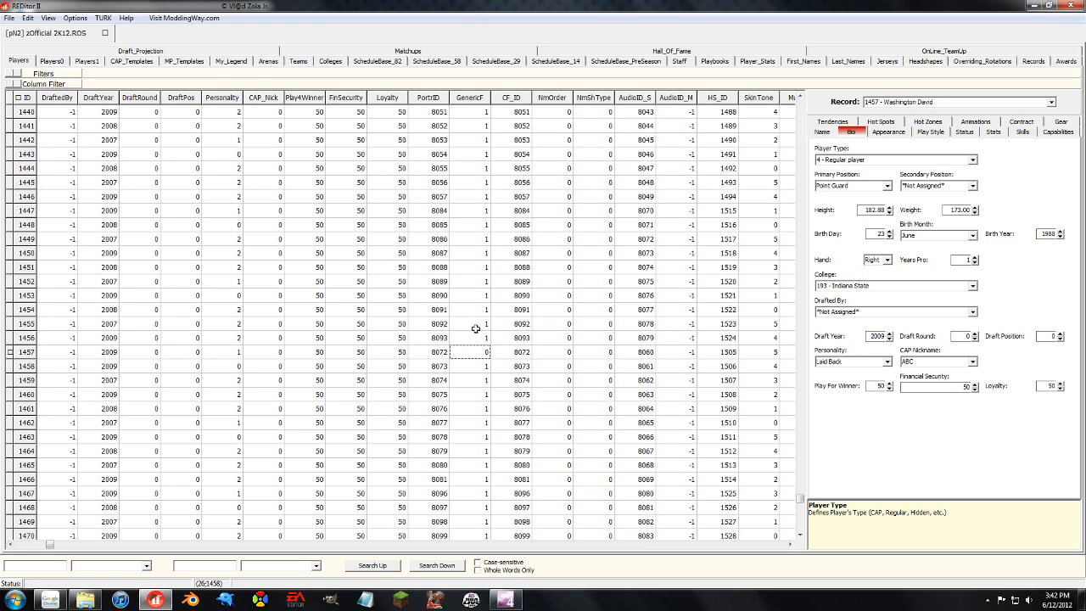
{"action": "mouse_move", "coordinate": [466, 350]}
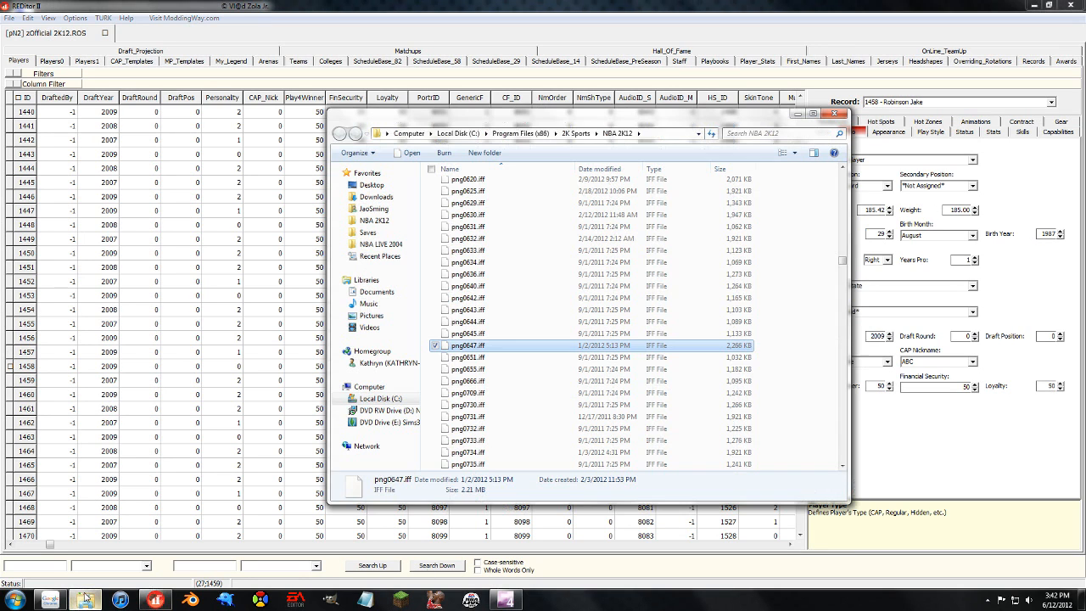
{"action": "mouse_move", "coordinate": [499, 331]}
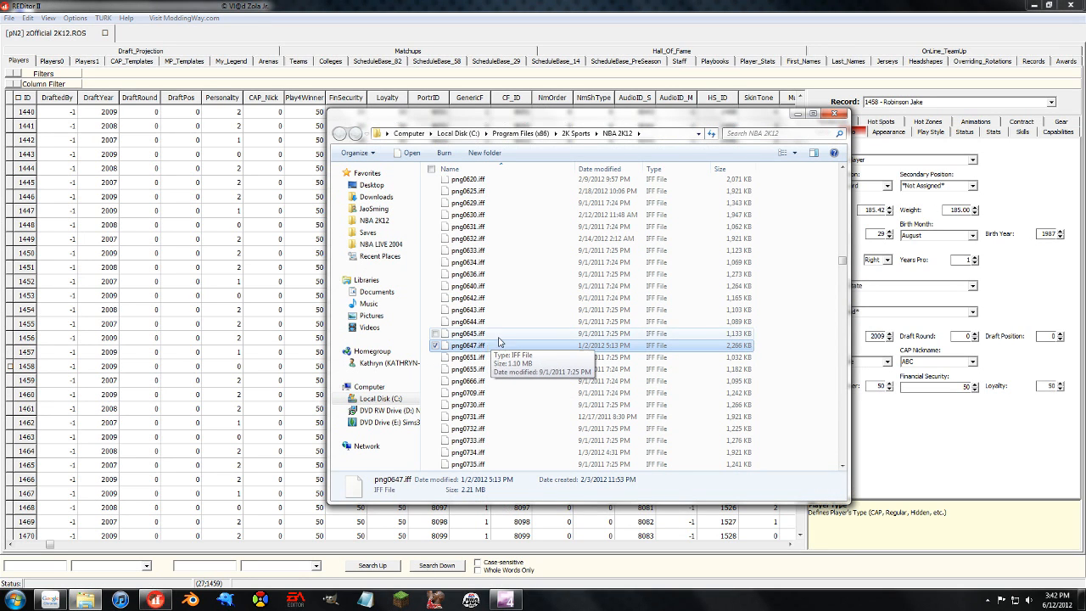
{"action": "mouse_move", "coordinate": [475, 348]}
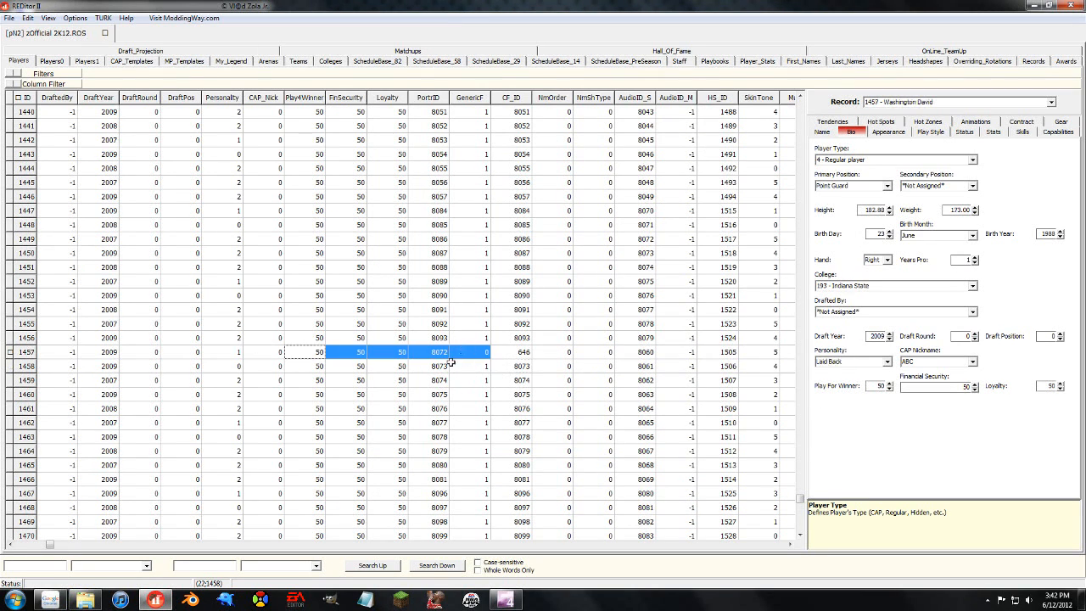
{"action": "mouse_move", "coordinate": [372, 423]}
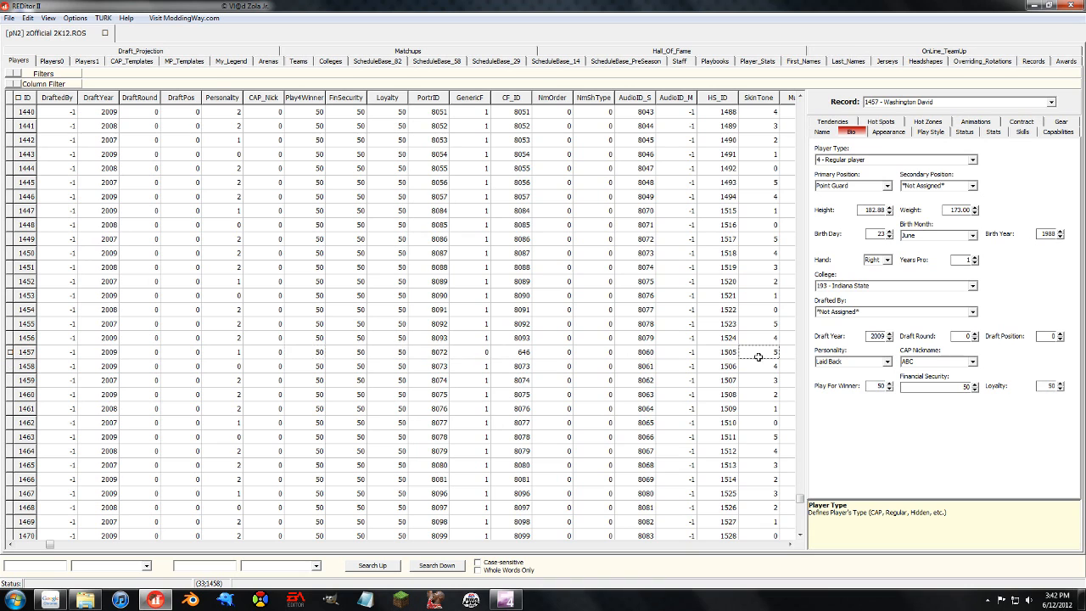
{"action": "mouse_move", "coordinate": [757, 349]}
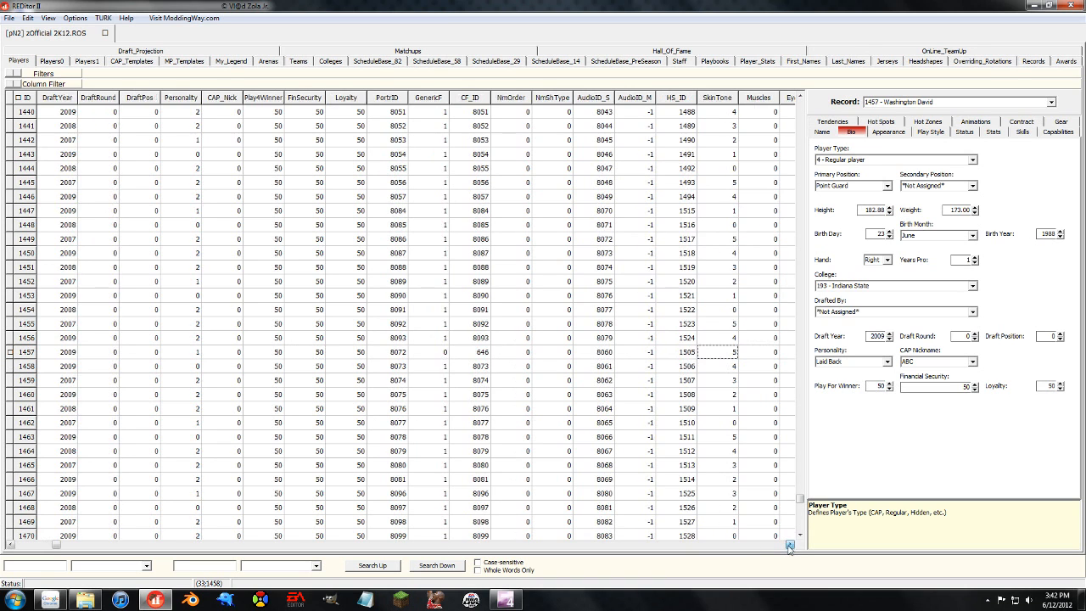
Step: Move across to the created-player appearance columns beside CF_ID
{"action": "scroll", "scroll_direction": "right", "scroll_amount": 3}
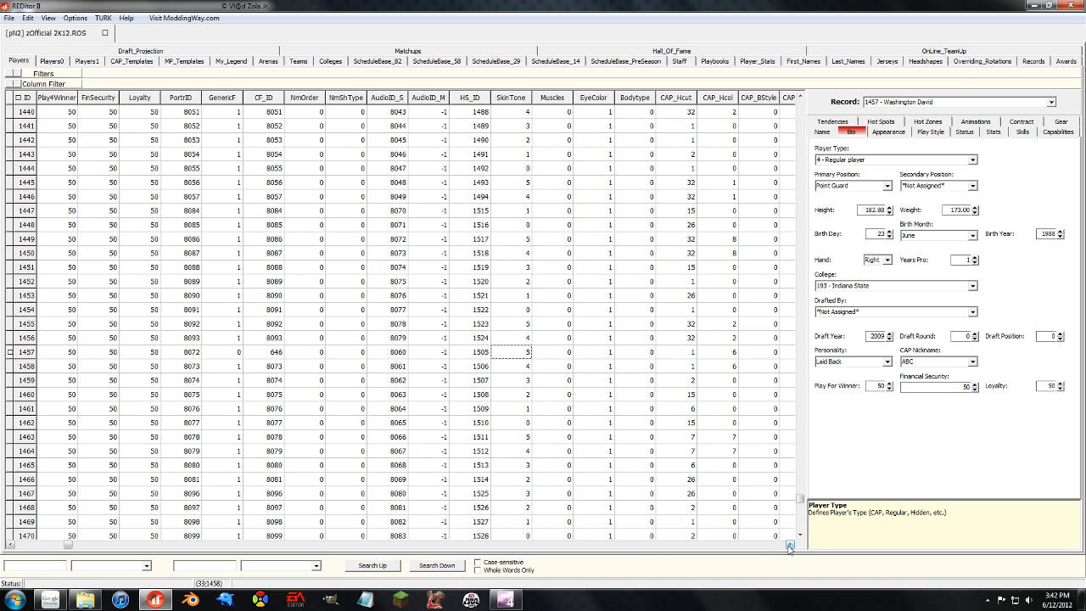
{"action": "scroll", "scroll_direction": "right", "scroll_amount": 3}
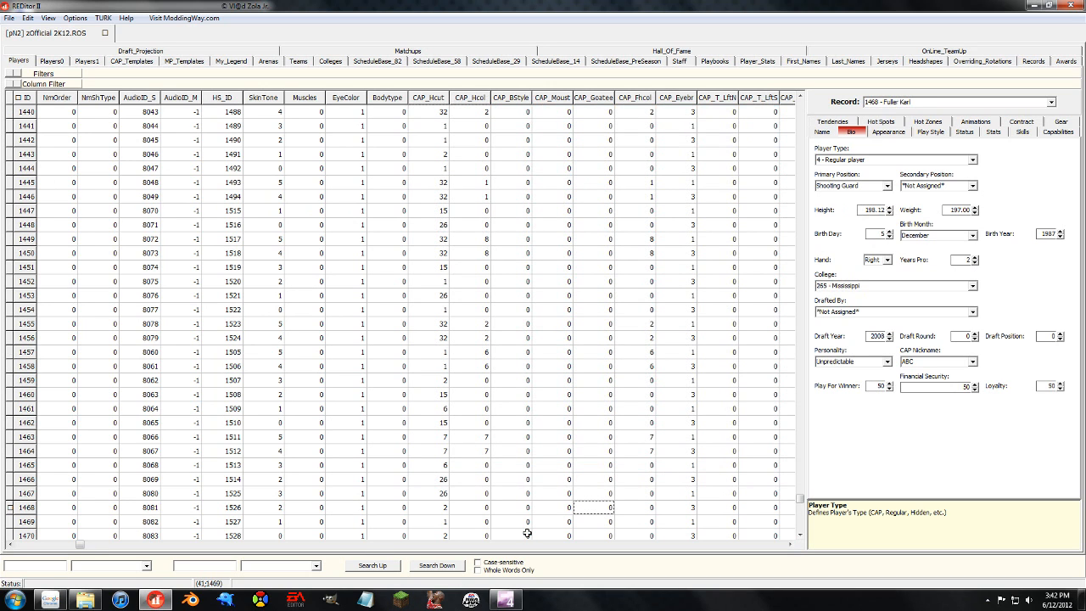
{"action": "scroll", "scroll_direction": "up", "scroll_amount": 3}
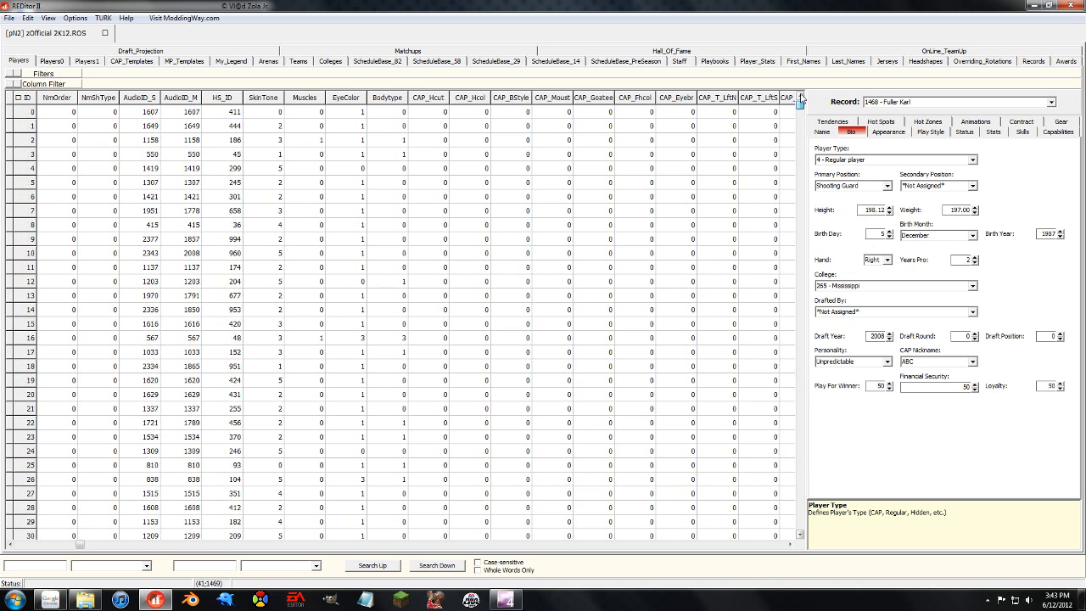
{"action": "scroll", "scroll_direction": "right", "scroll_amount": 3}
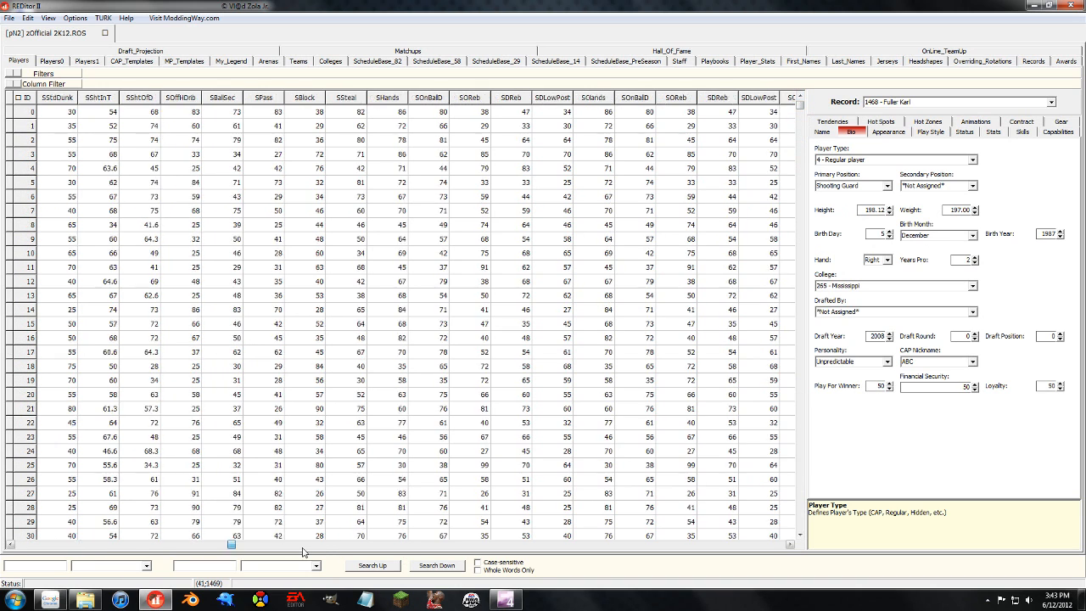
{"action": "scroll", "scroll_direction": "right", "scroll_amount": 3}
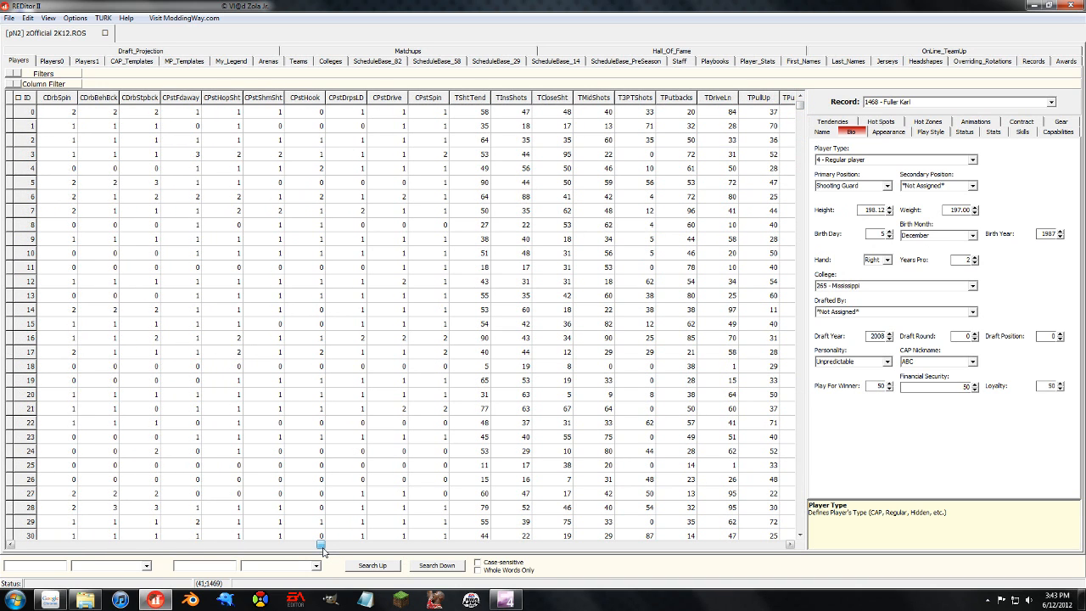
{"action": "scroll", "scroll_direction": "right", "scroll_amount": 3}
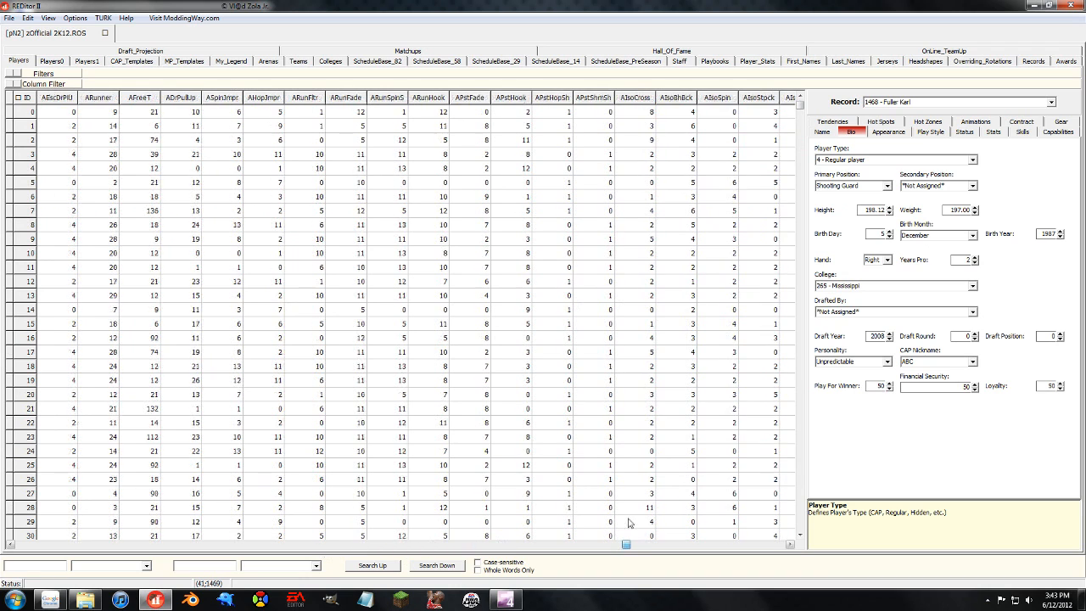
{"action": "scroll", "scroll_direction": "right", "scroll_amount": 3}
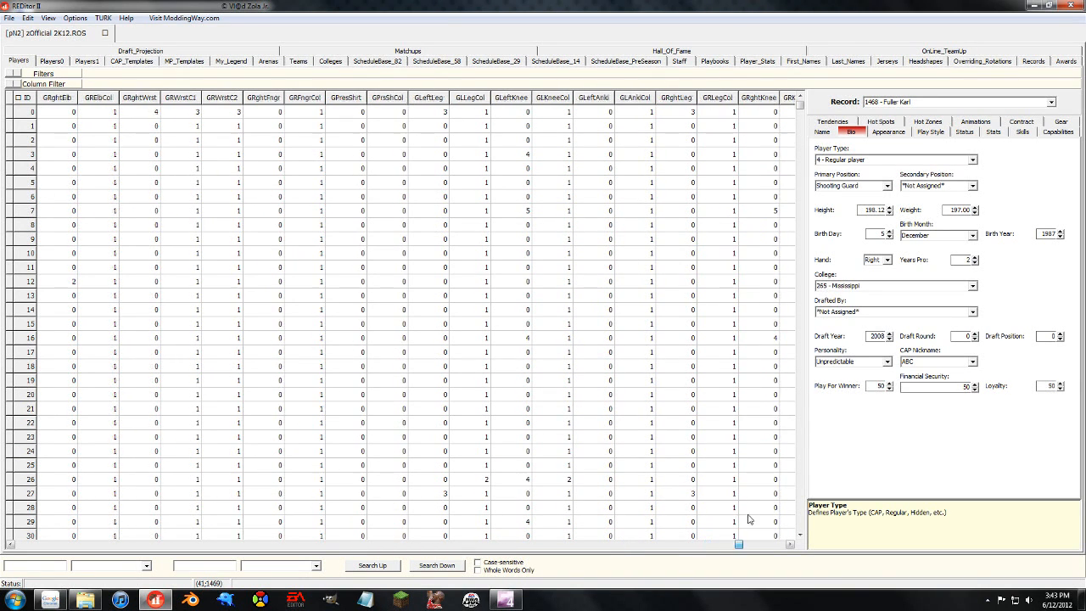